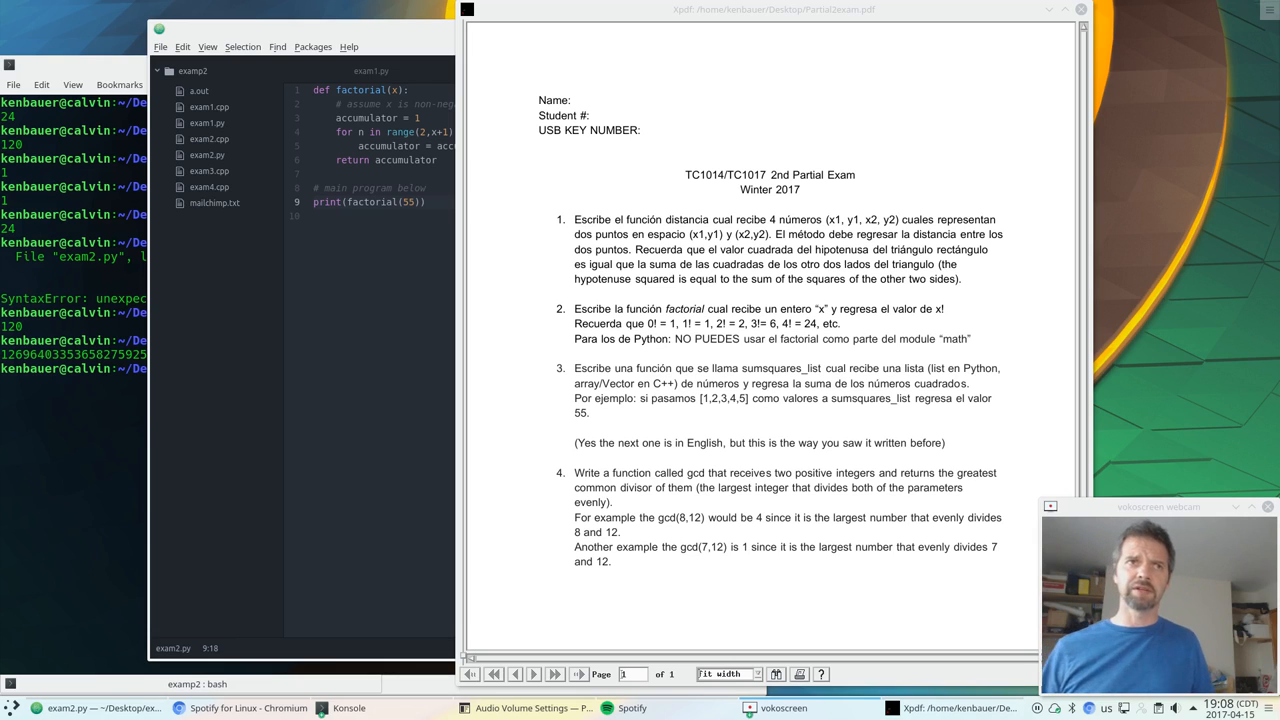
{"action": "mouse_move", "coordinate": [604, 470]}
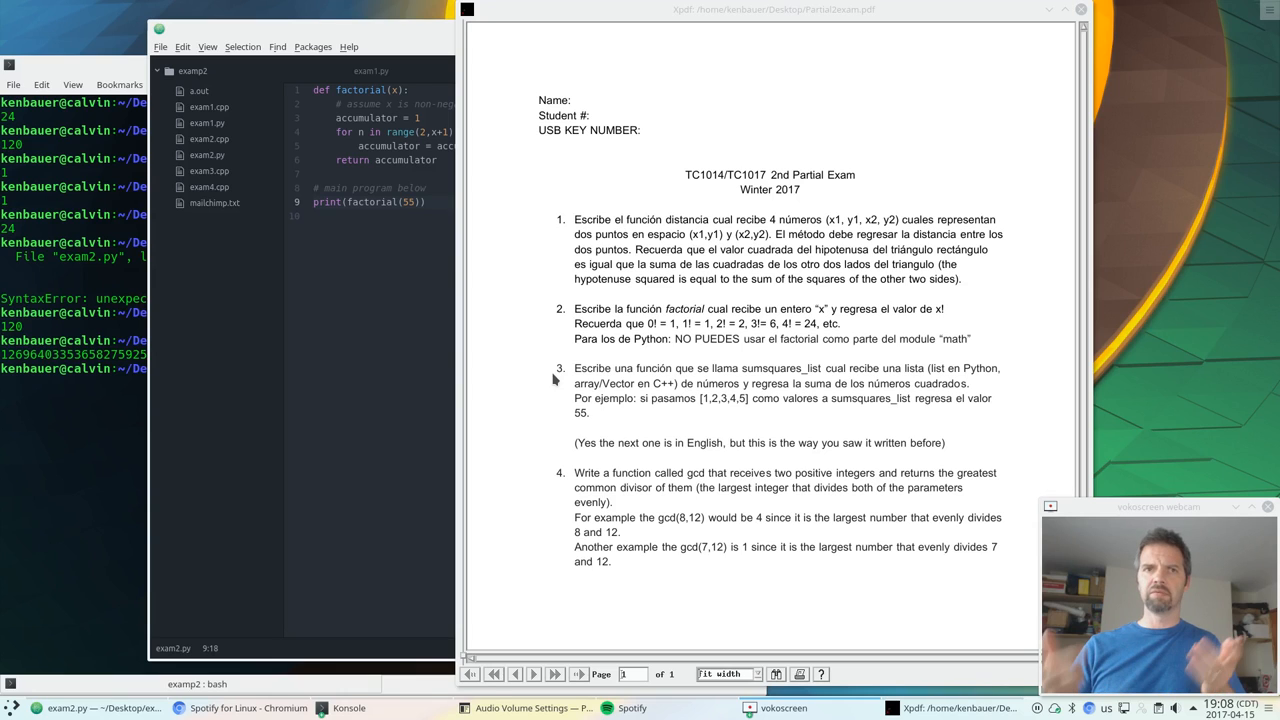
{"action": "mouse_move", "coordinate": [180, 378]}
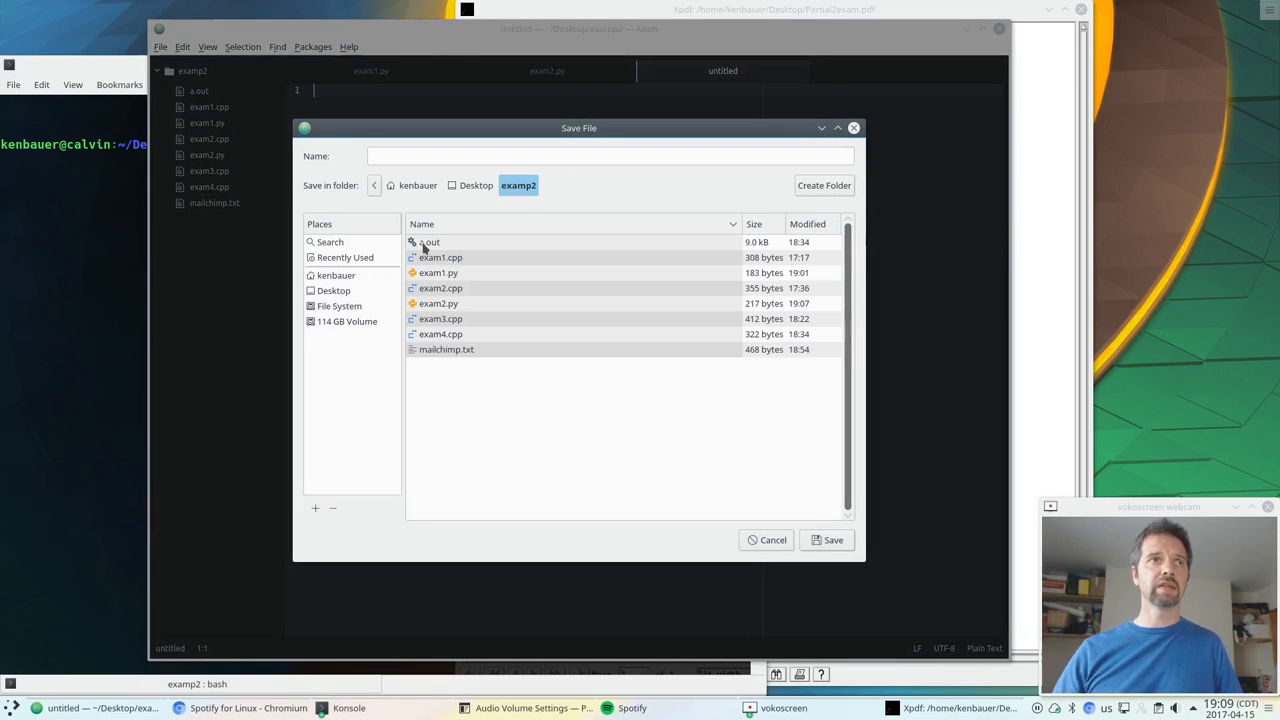
Save the new file as exam3.py in the examp2 folder
{"action": "type", "text": "exam3"}
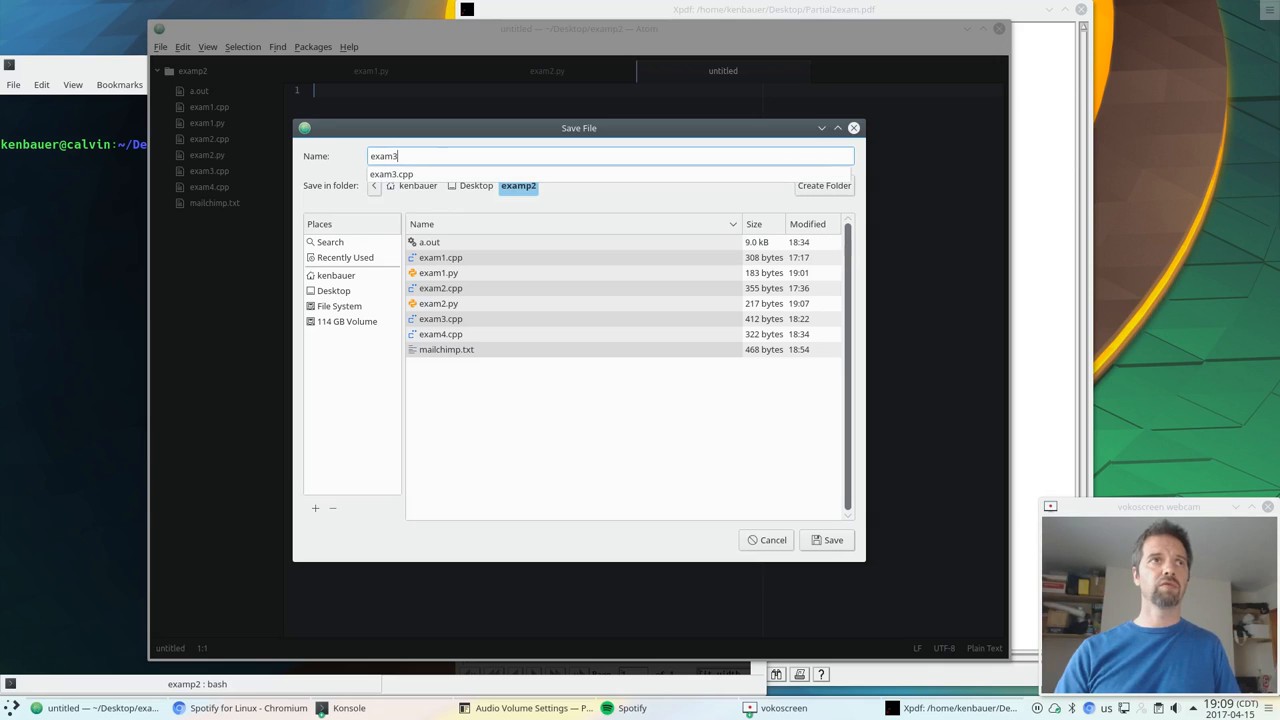
{"action": "left_click", "coordinate": [832, 540]}
{"action": "type", "text": "def su"}
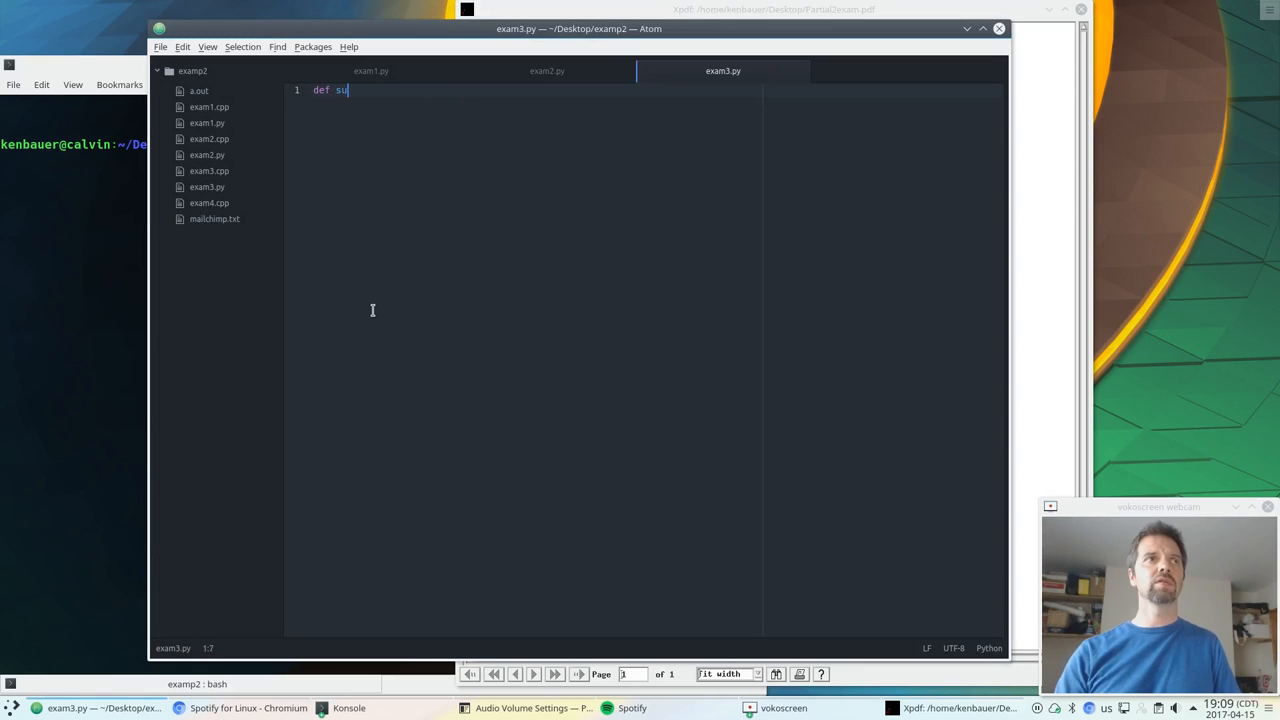
Define a sumsquares_list(numbers) stub that returns 42
{"action": "type", "text": "msquares_list("}
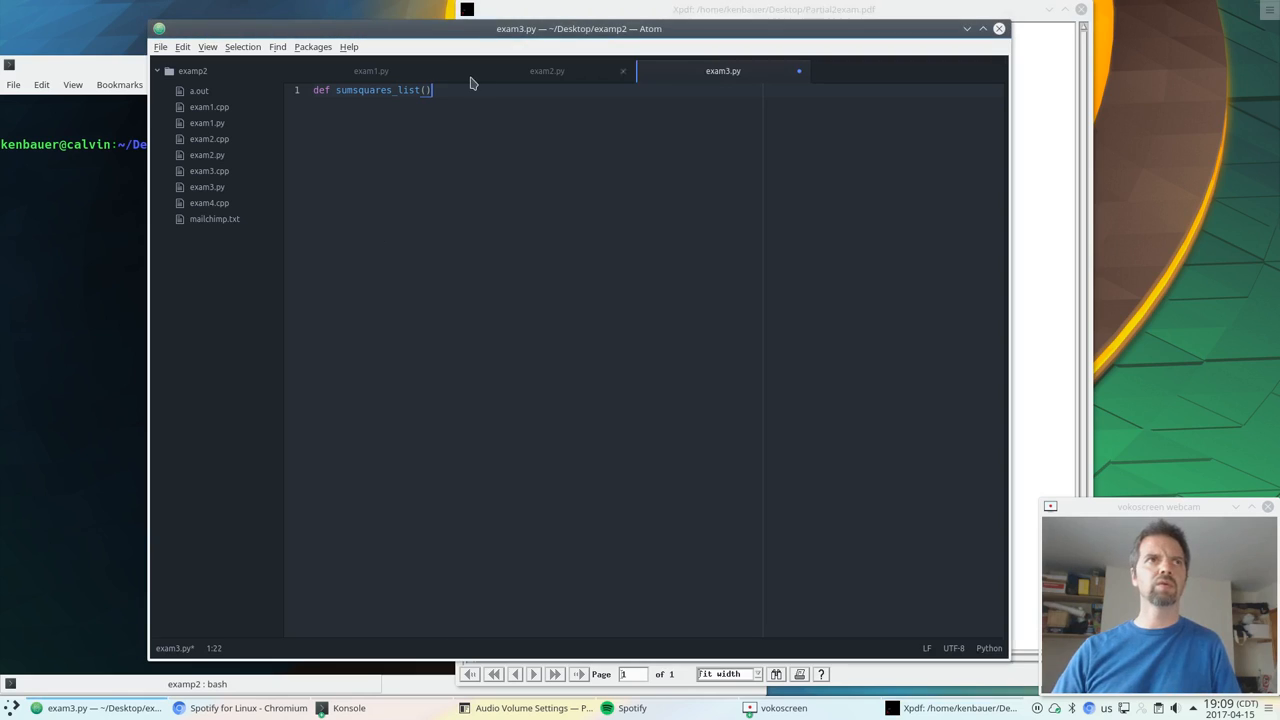
{"action": "type", "text": "numbers"}
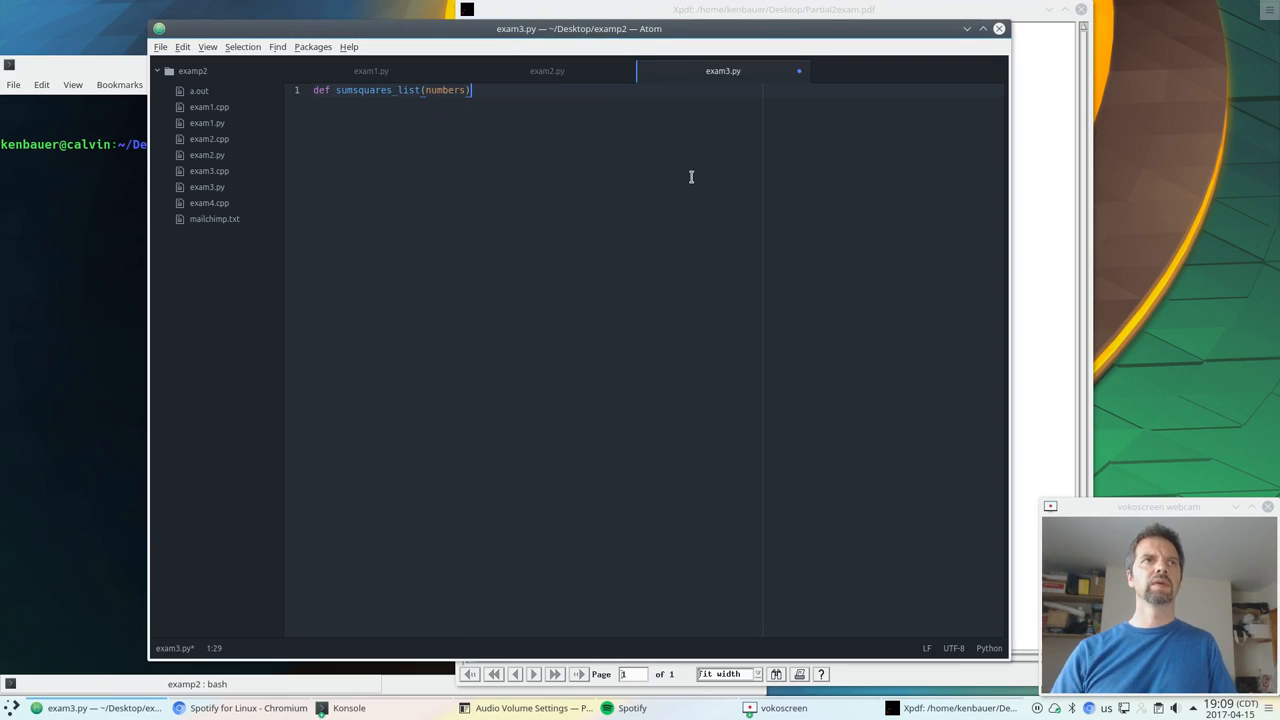
{"action": "type", "text": ":"}
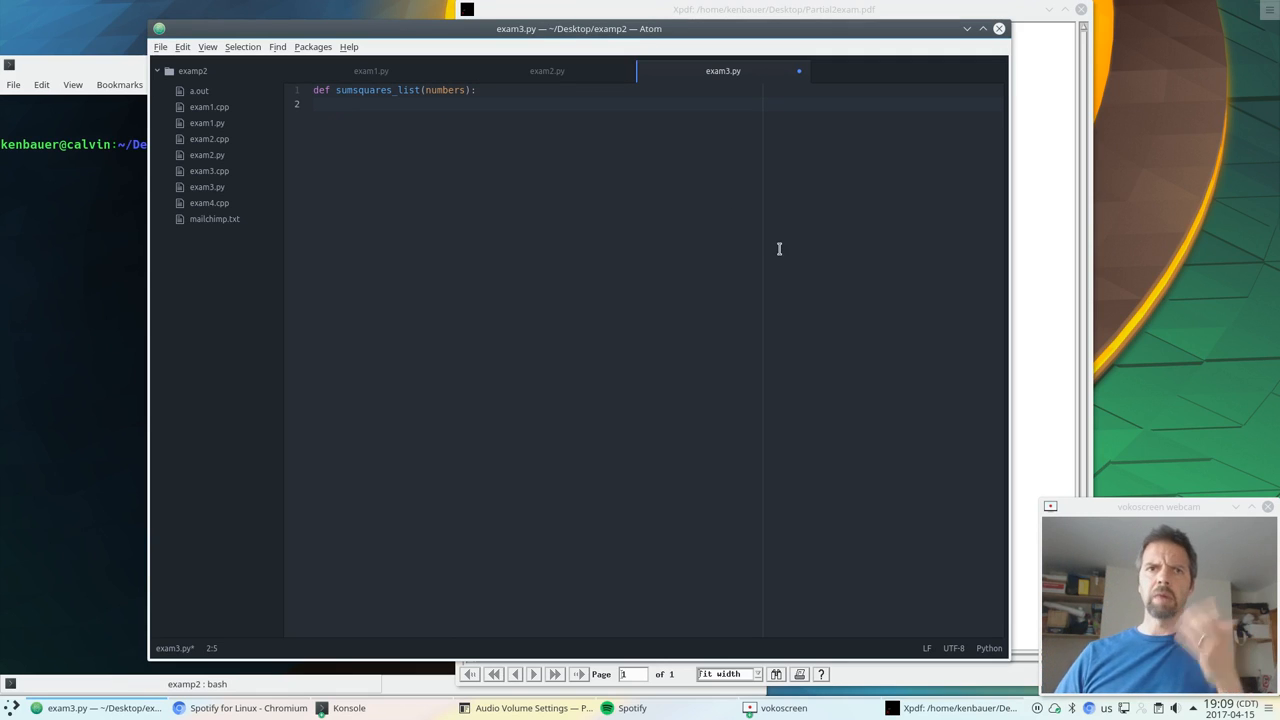
{"action": "type", "text": "return 42"}
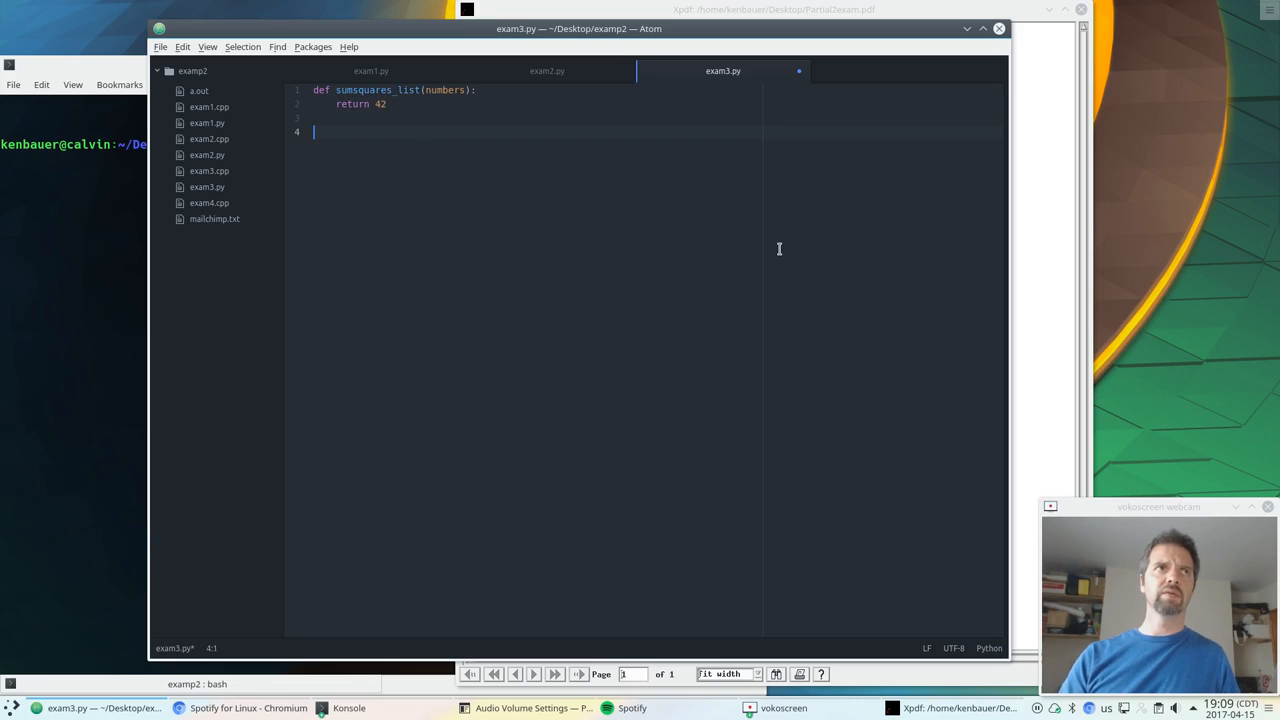
Add nums = [1,2,3,4,5], call sumsquares_list(nums) into answer and print it
{"action": "type", "text": "nums ="}
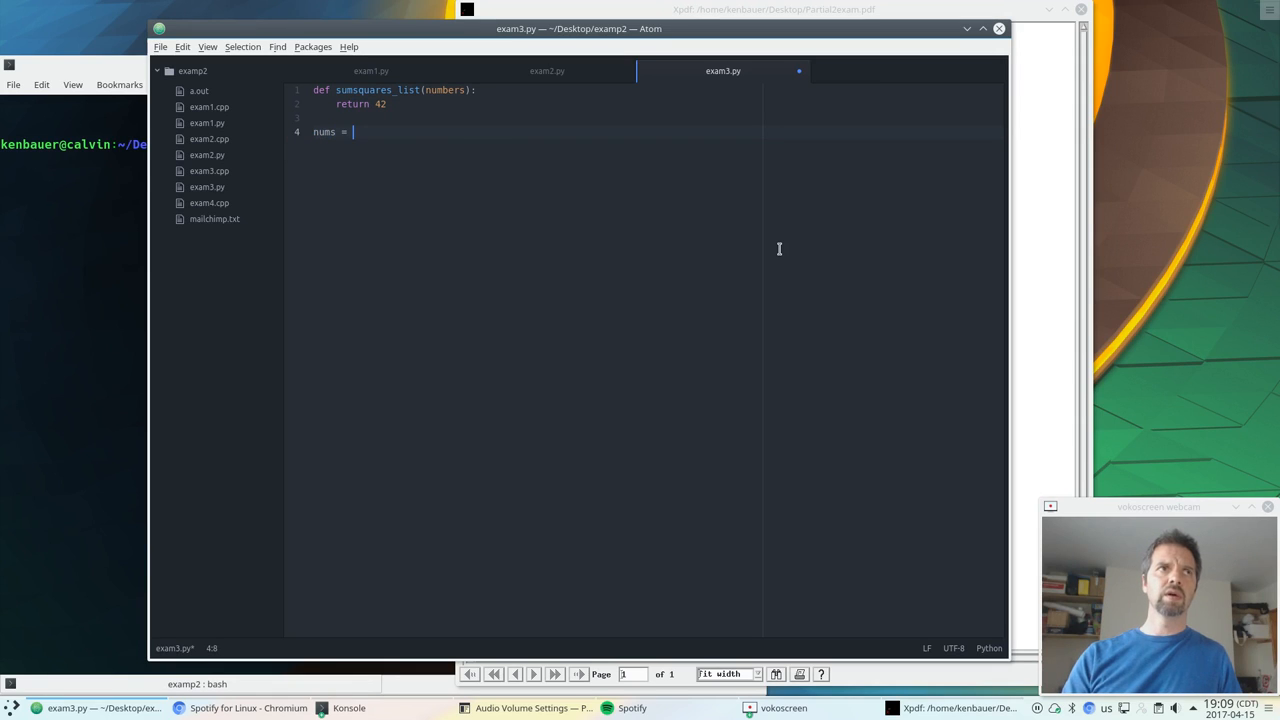
{"action": "type", "text": "[1,2,3,4,5]"}
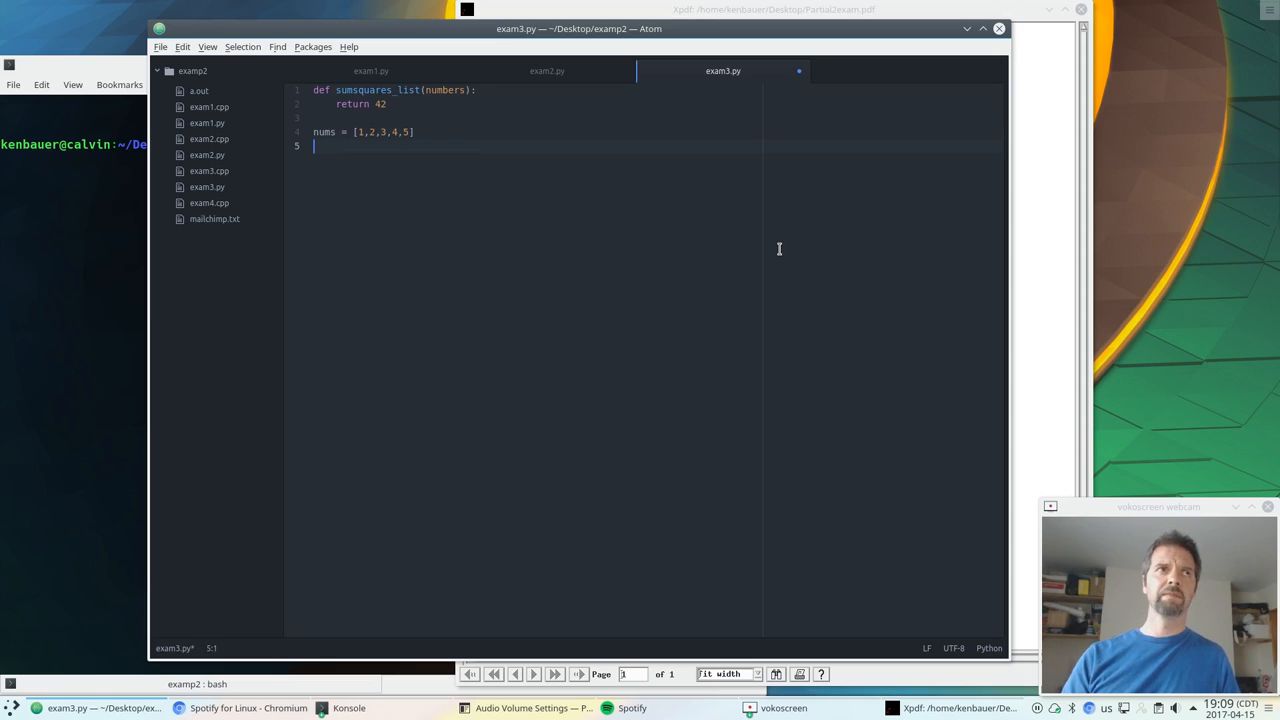
{"action": "type", "text": "print()"}
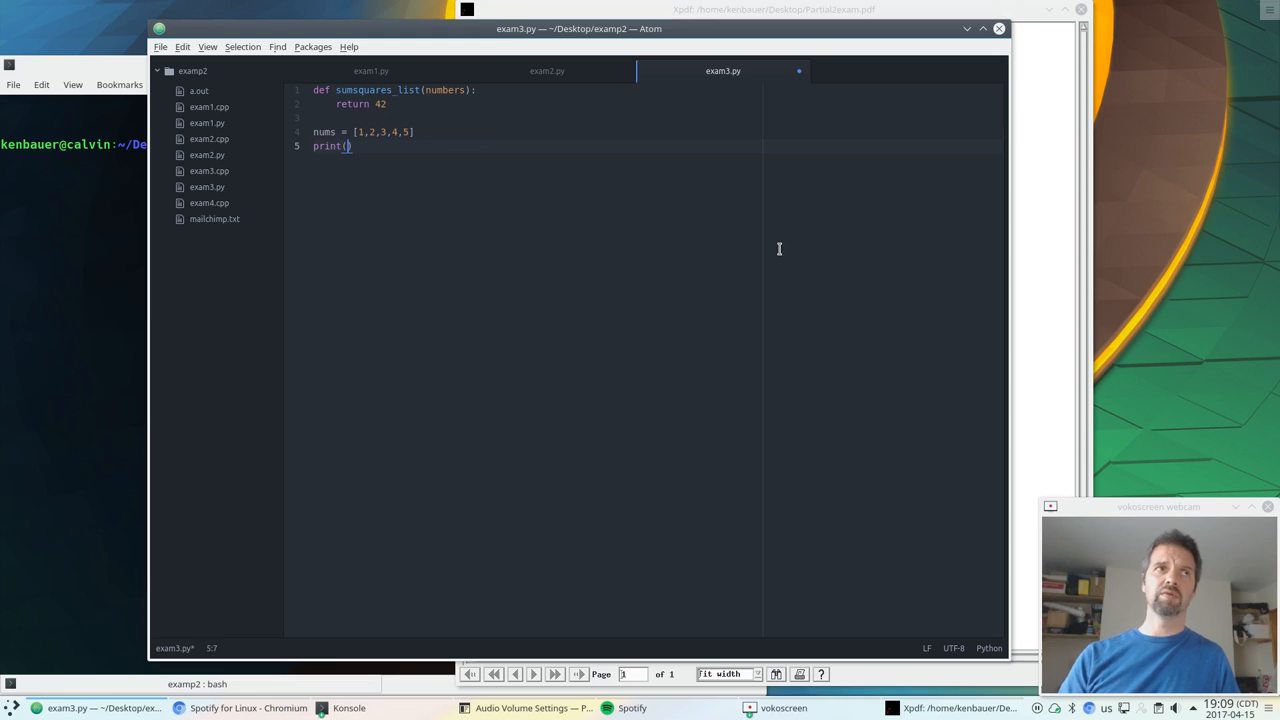
{"action": "type", "text": "sumsquares_list(num"}
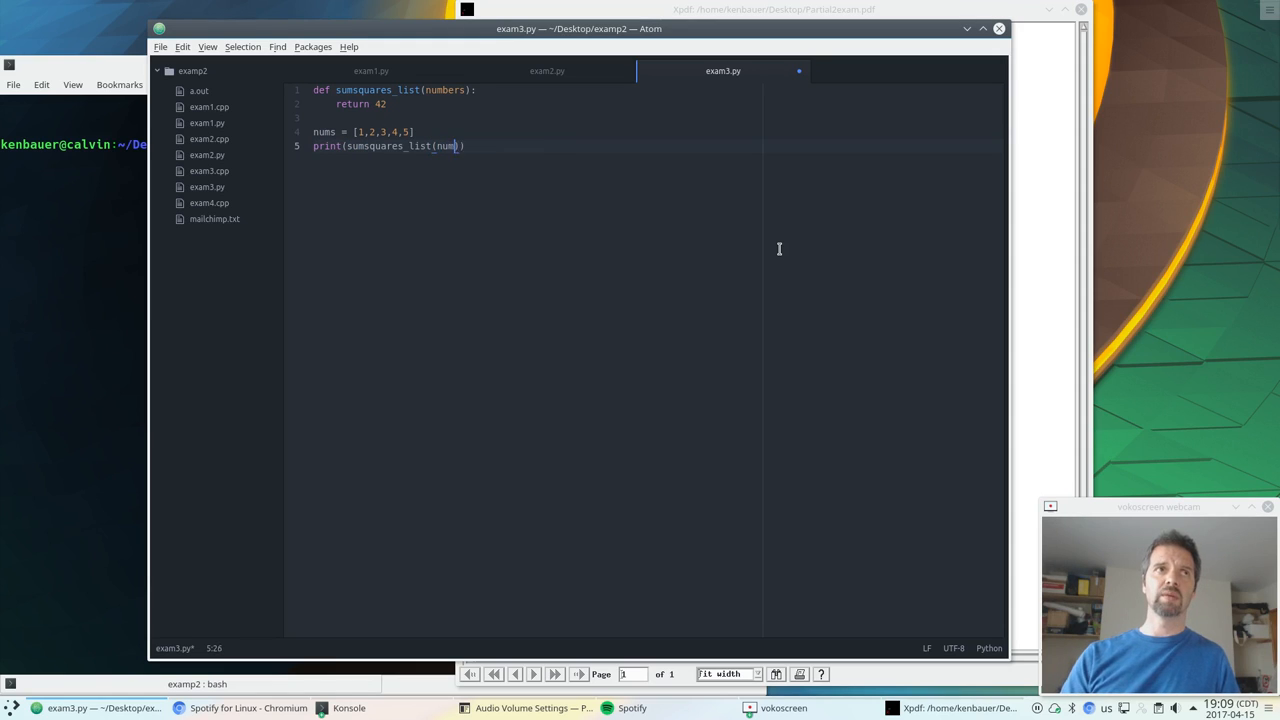
{"action": "type", "text": "swer ="}
{"action": "type", "text": "print("}
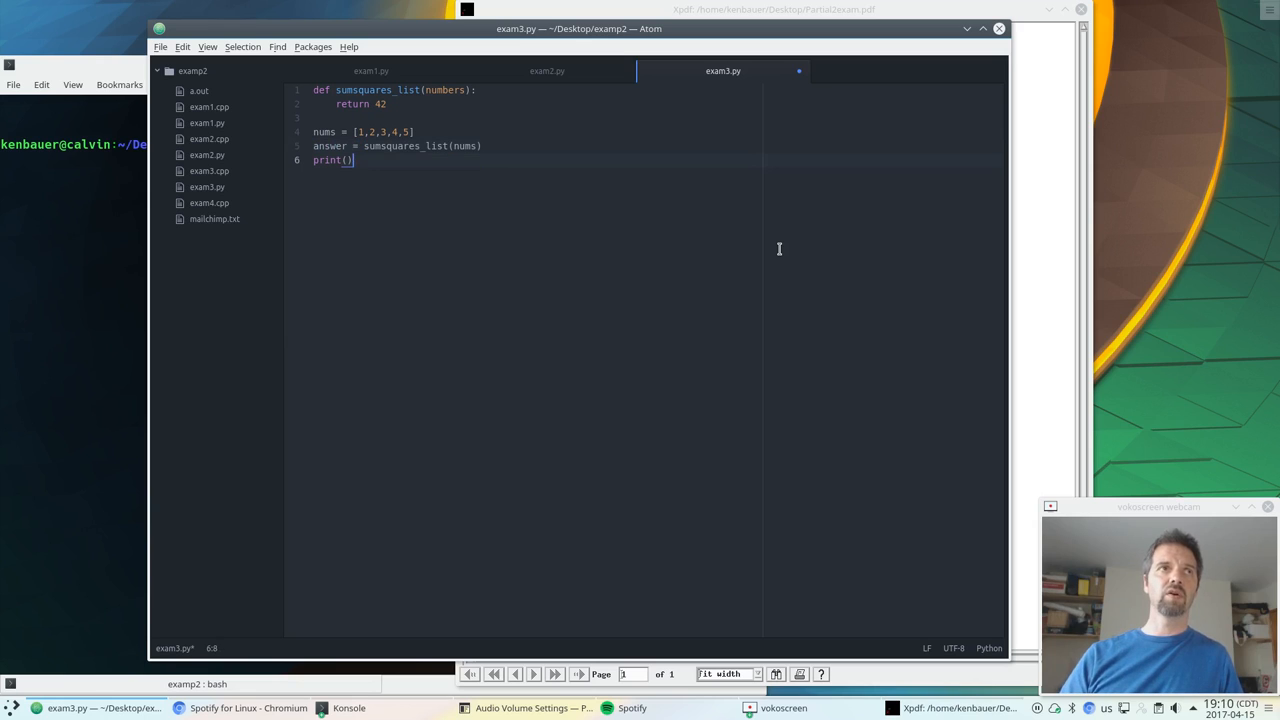
{"action": "type", "text": "answers"}
{"action": "left_click", "coordinate": [74, 144]}
{"action": "type", "text": "python3 e"}
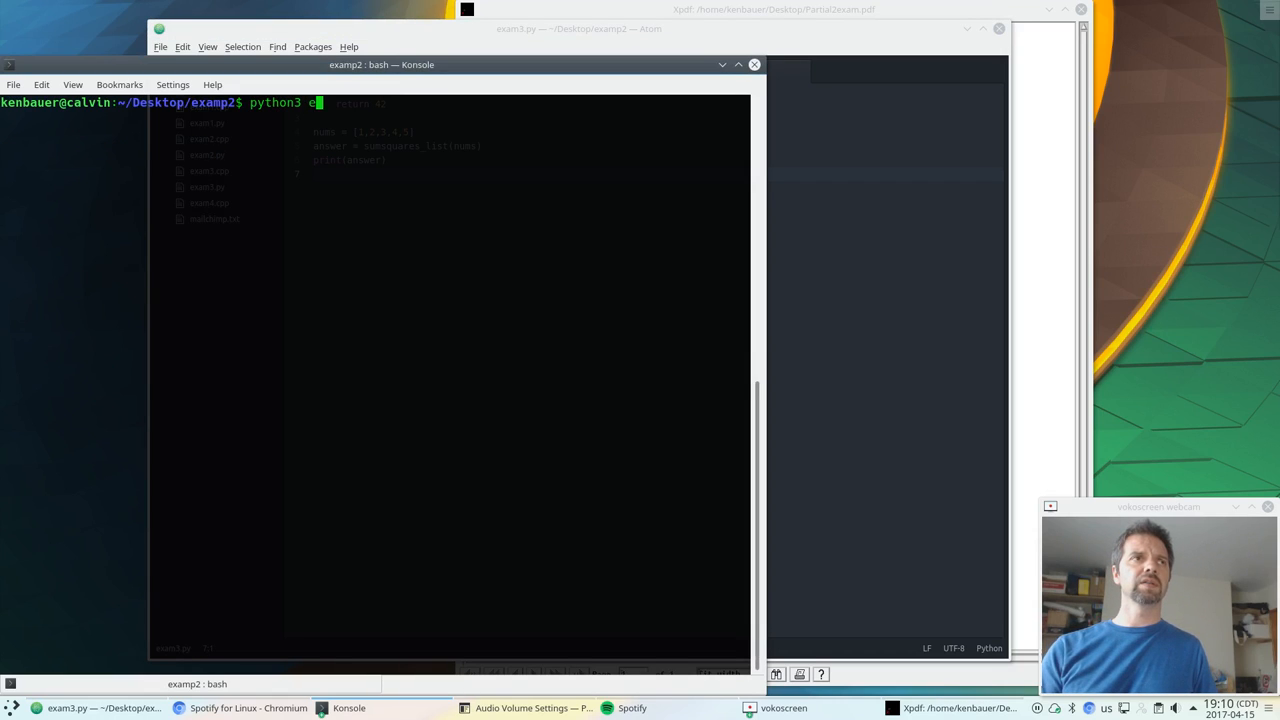
Run python3 exam3.py in Konsole to see the stub print 42
{"action": "type", "text": "xam3.py"}
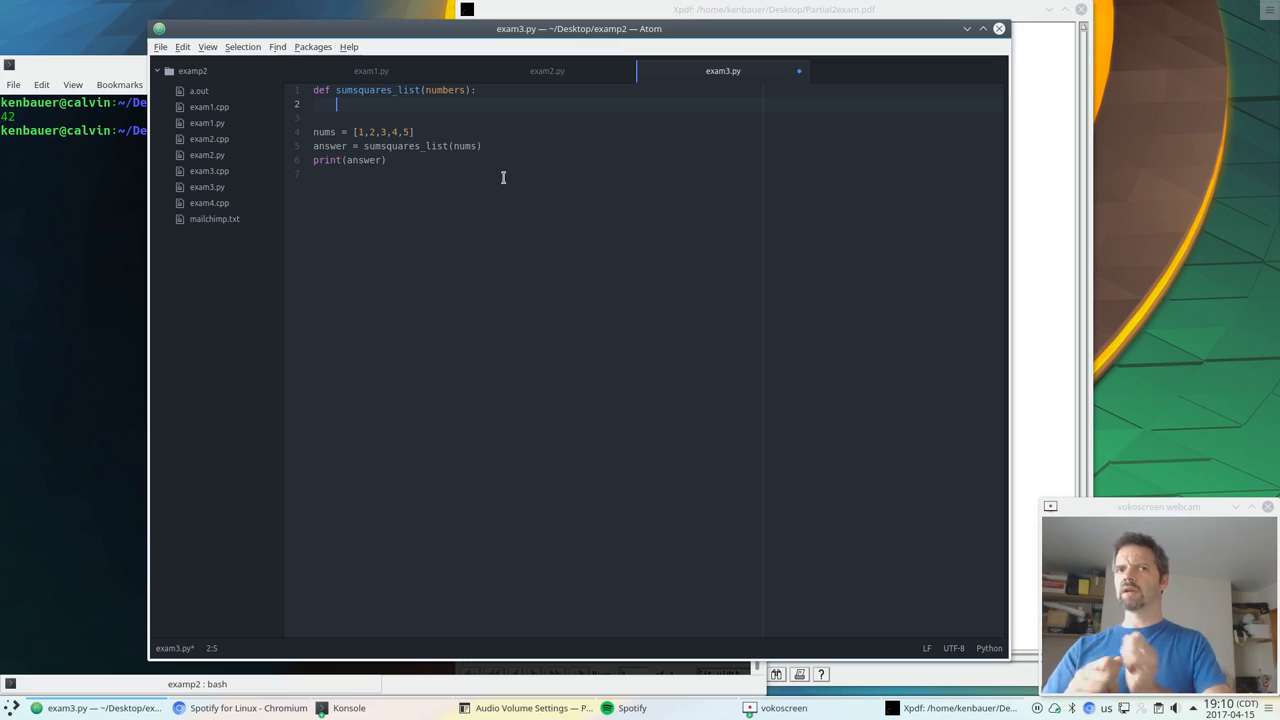
Initialize accumulator = 0 and start the accumulator update line using value
{"action": "type", "text": "a"}
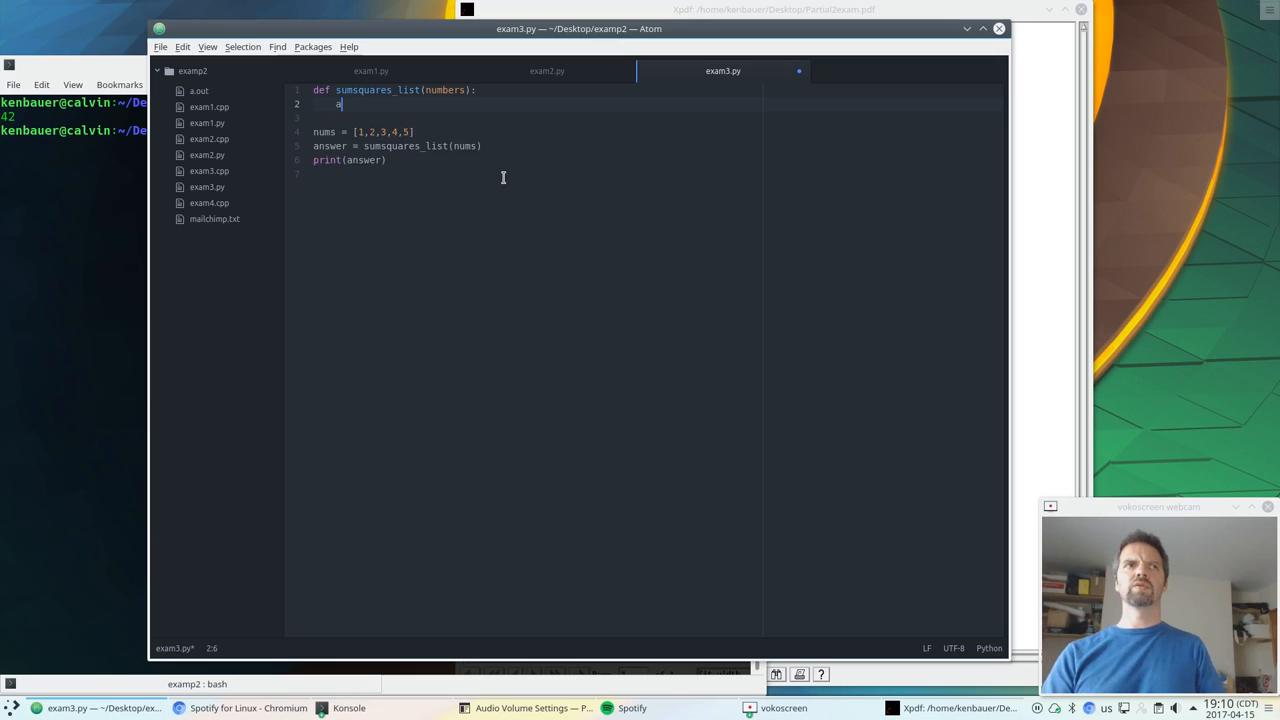
{"action": "type", "text": "ccumulator ="}
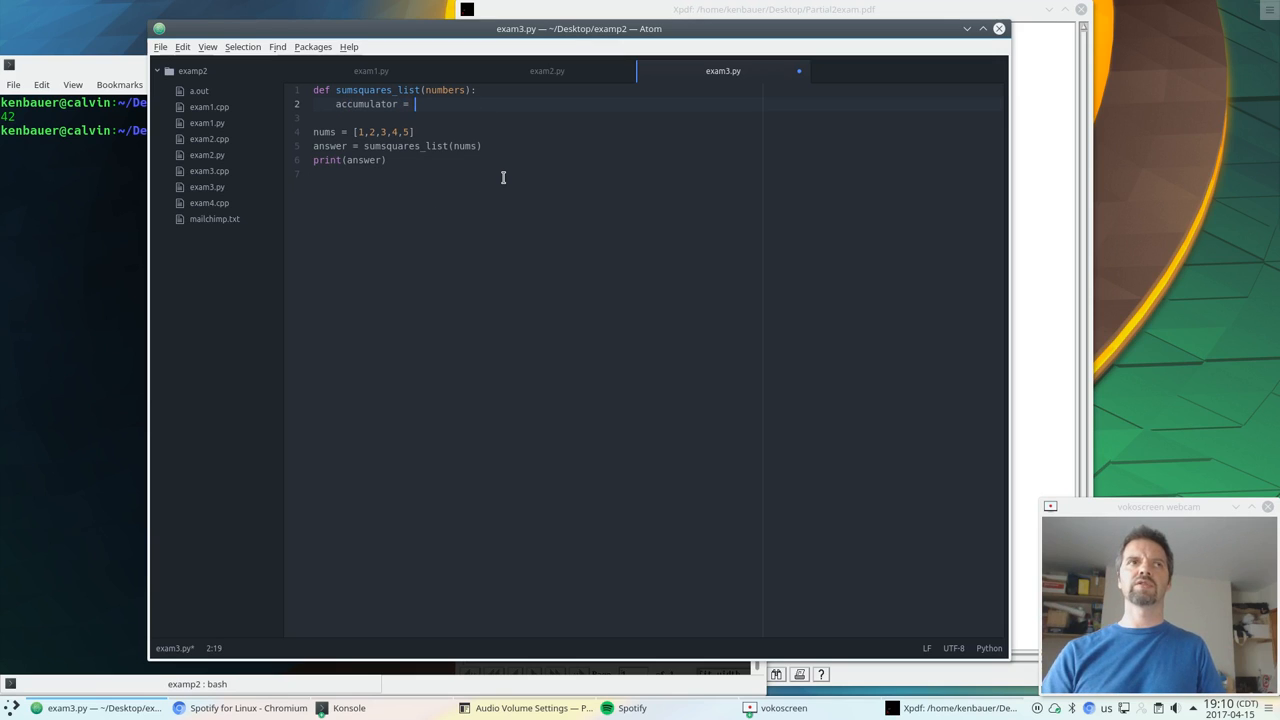
{"action": "type", "text": "0"}
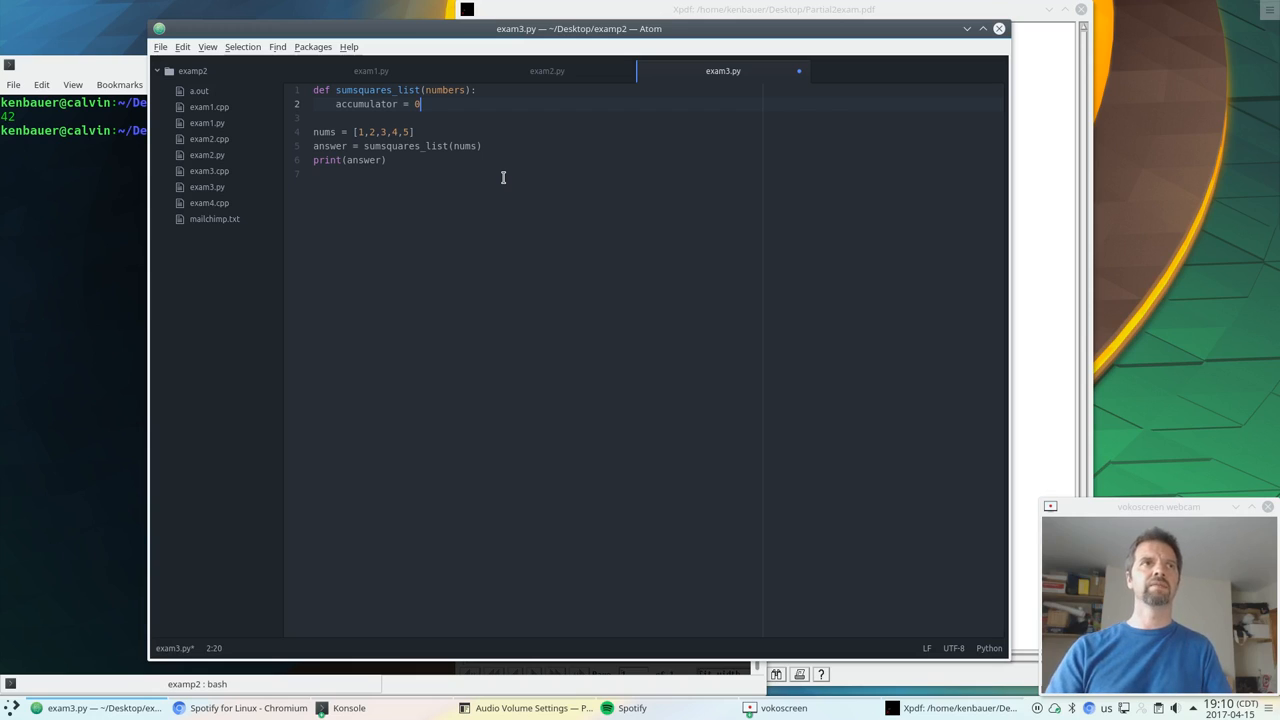
{"action": "key", "text": "enter"}
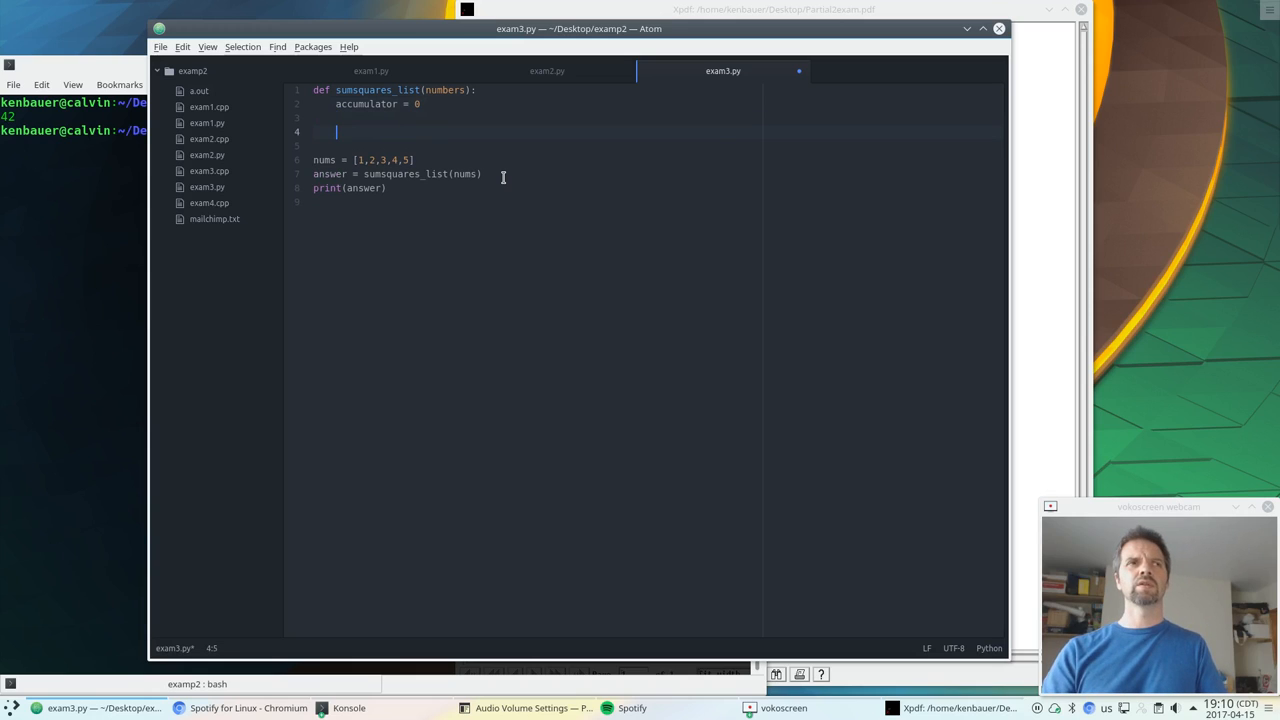
{"action": "type", "text": "accumulator"}
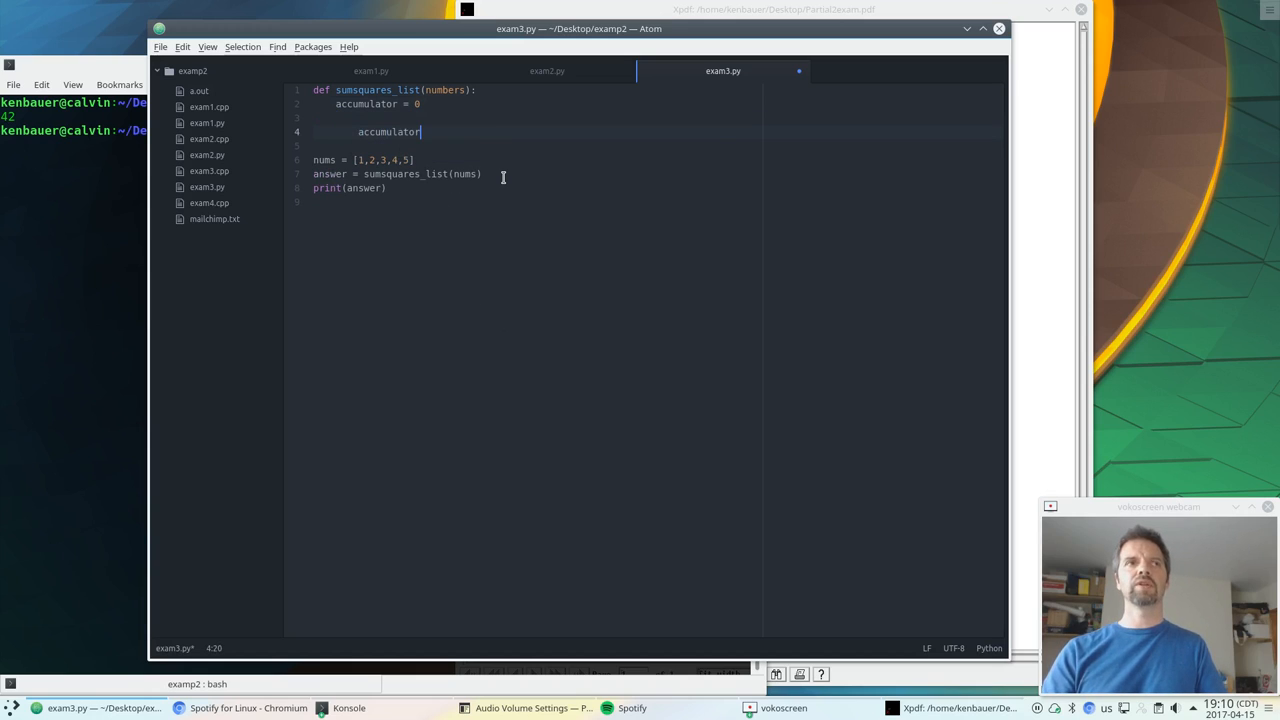
{"action": "type", "text": "= ac"}
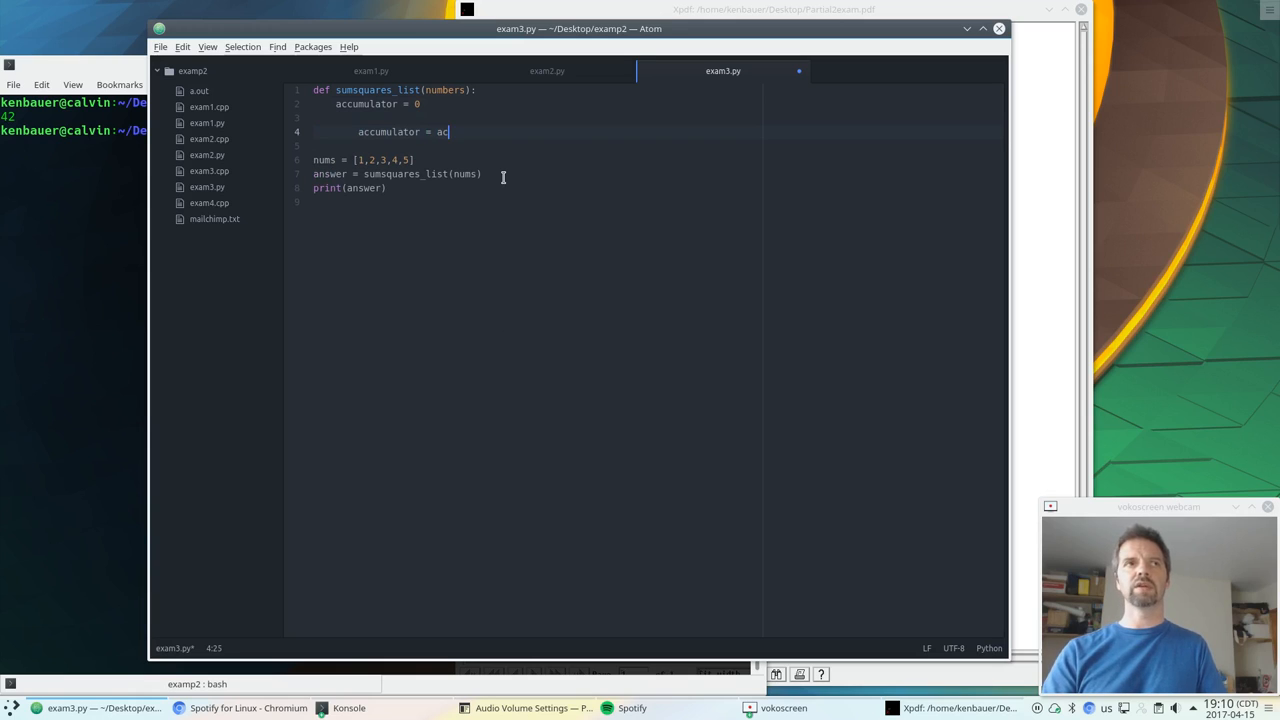
{"action": "type", "text": "cumulator +"}
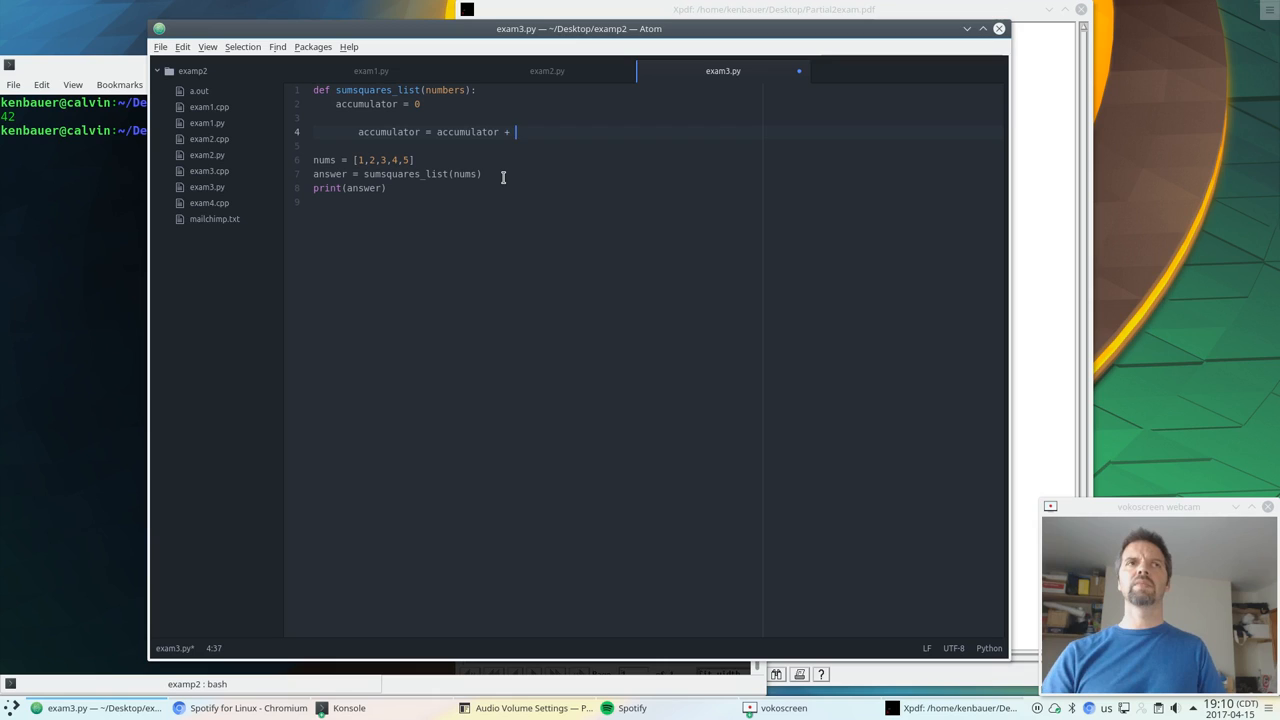
{"action": "type", "text": "value *"}
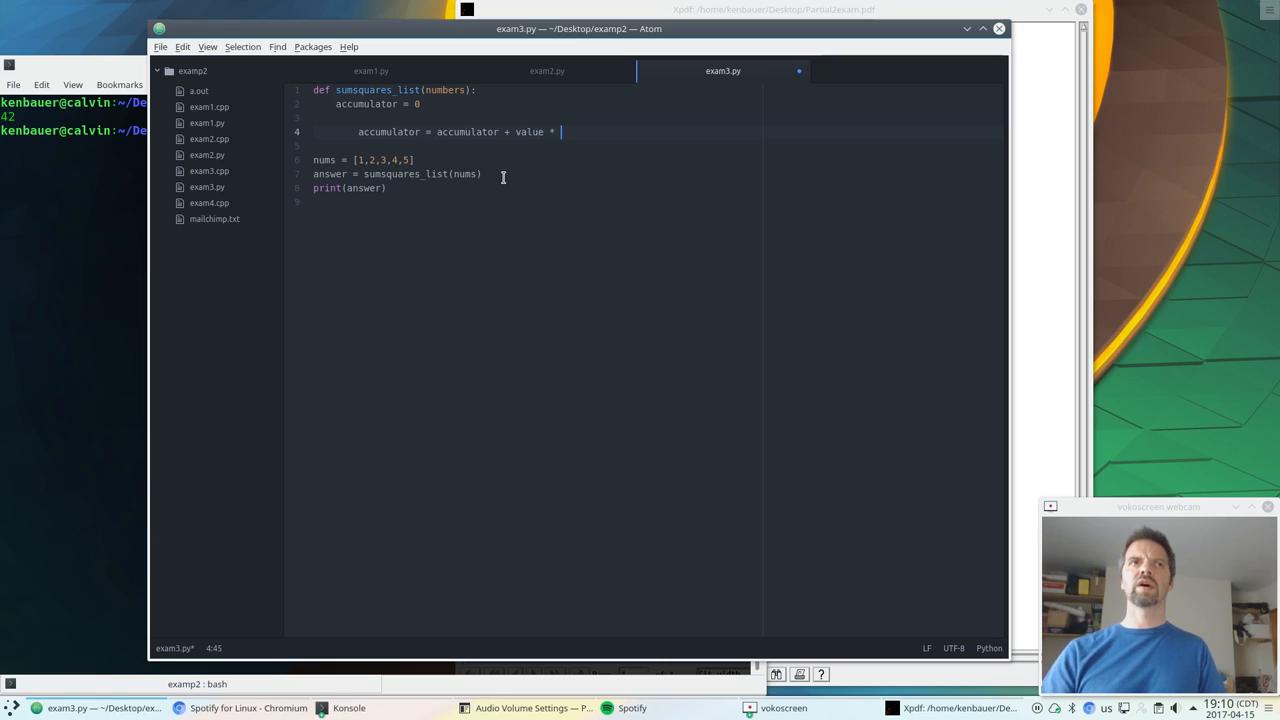
{"action": "type", "text": "value"}
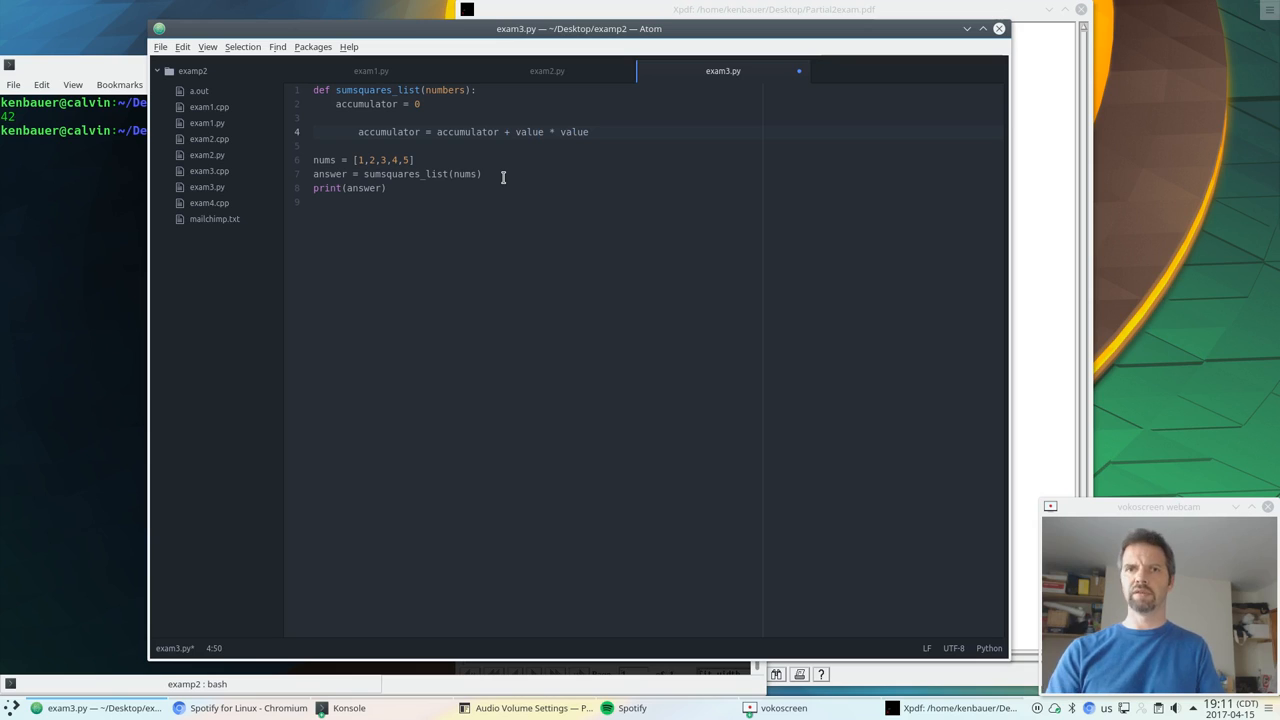
Add value = numbers[i] above and complete accumulator = accumulator + (value * value)
{"action": "left_click", "coordinate": [360, 116]}
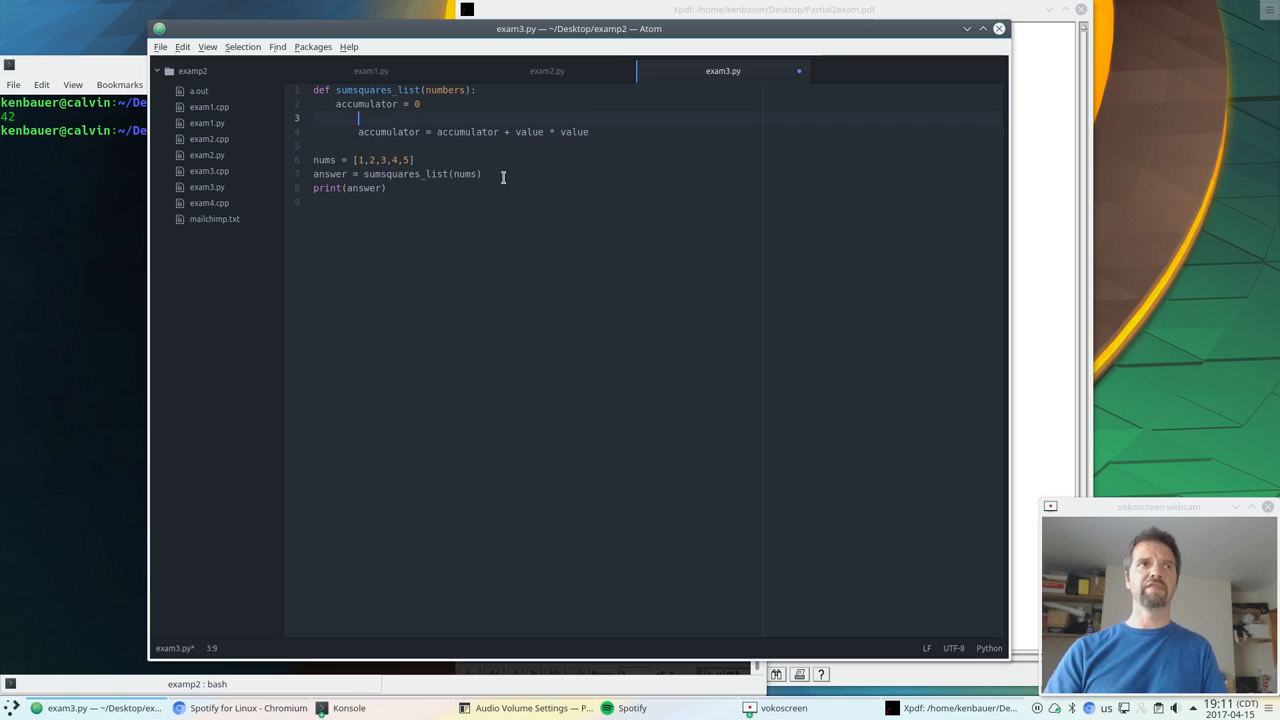
{"action": "type", "text": "value = numbe"}
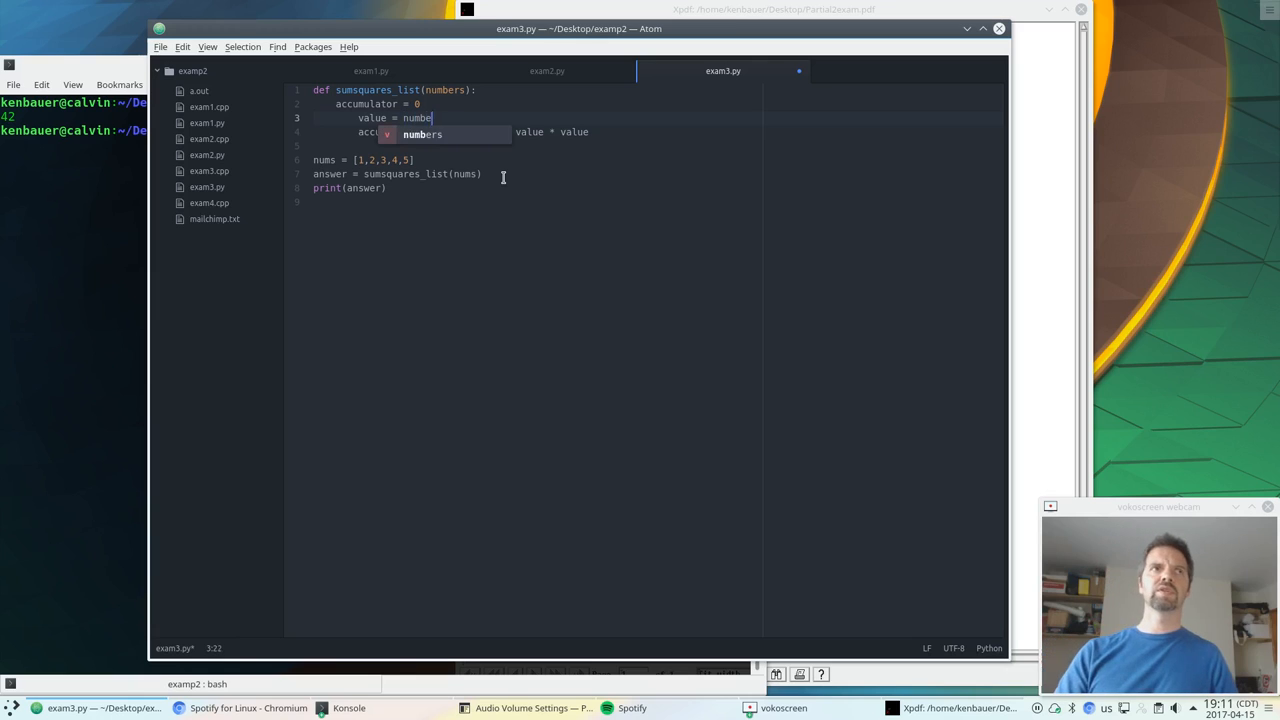
{"action": "type", "text": "[i]"}
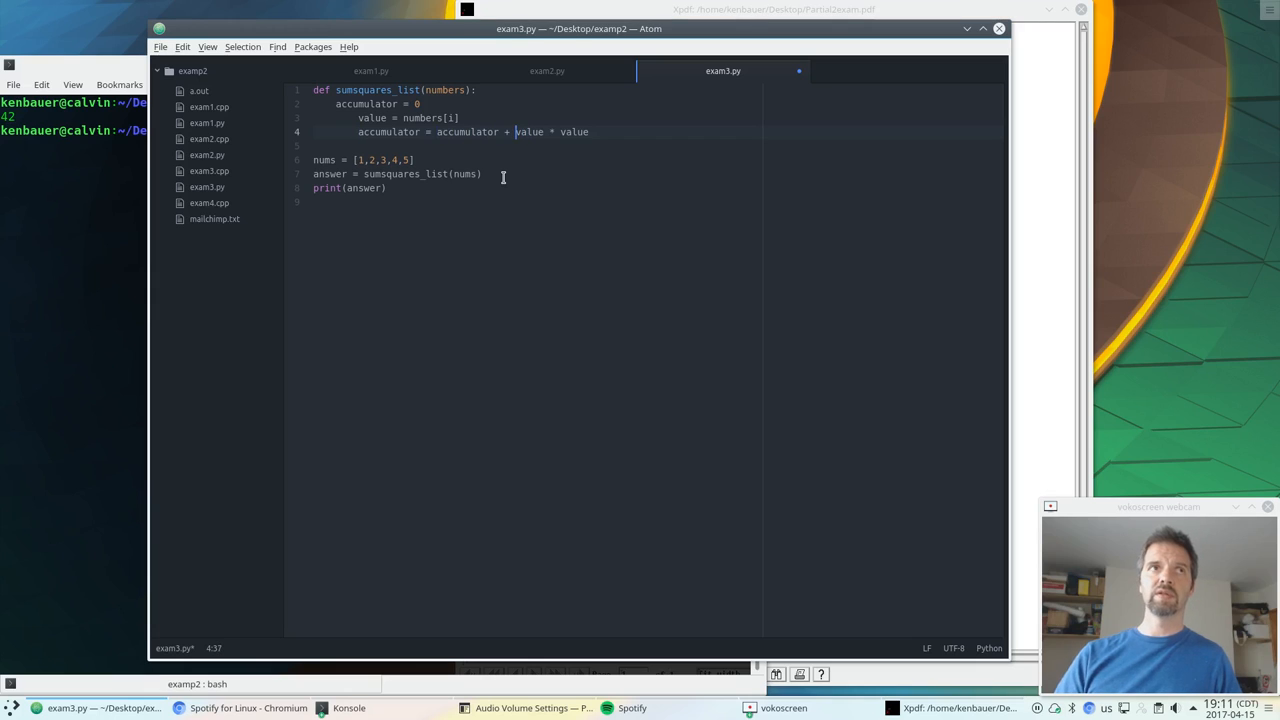
{"action": "type", "text": "(value * value)"}
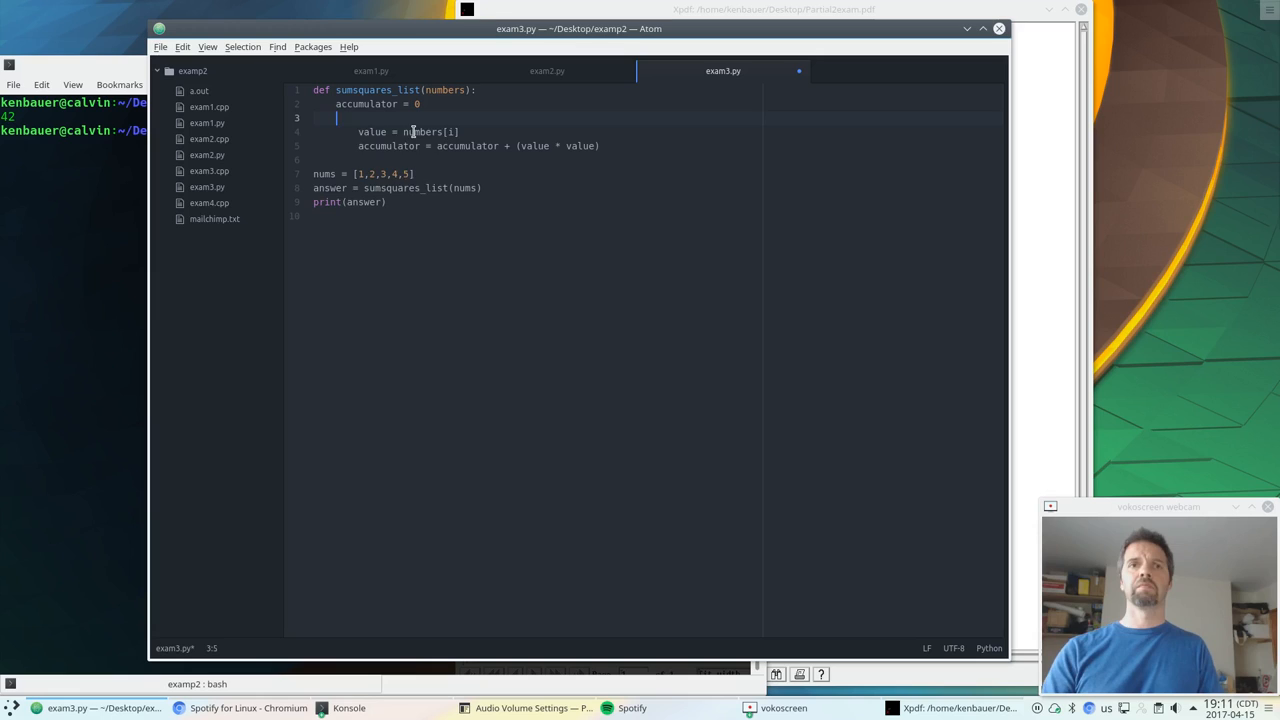
Begin the loop header for i in range(len(numbers above the loop body
{"action": "type", "text": "for i in range"}
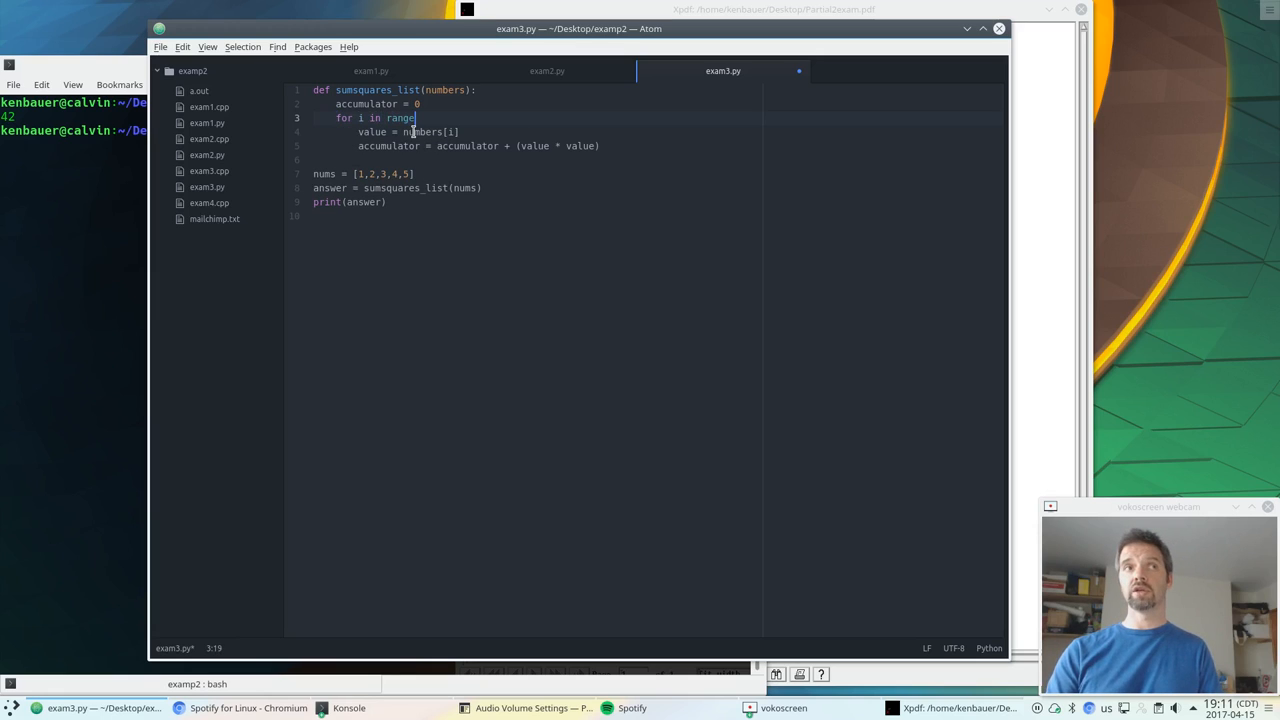
{"action": "type", "text": "("}
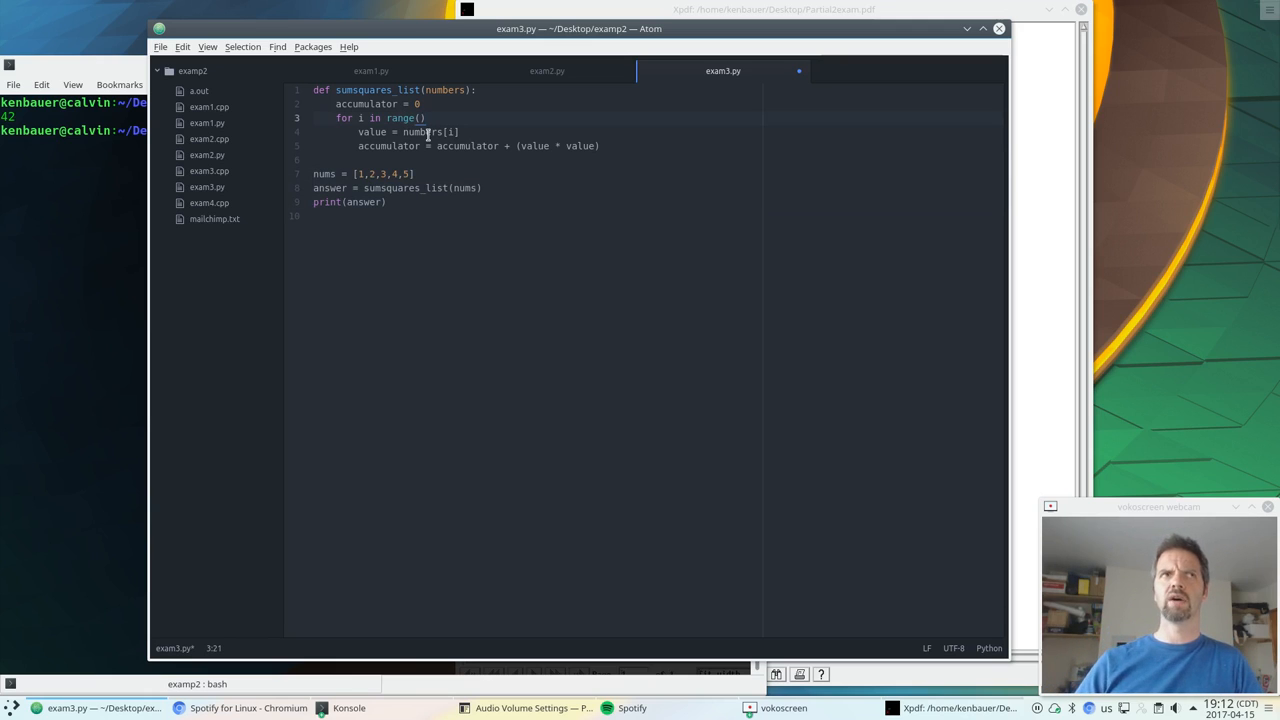
{"action": "type", "text": "len("}
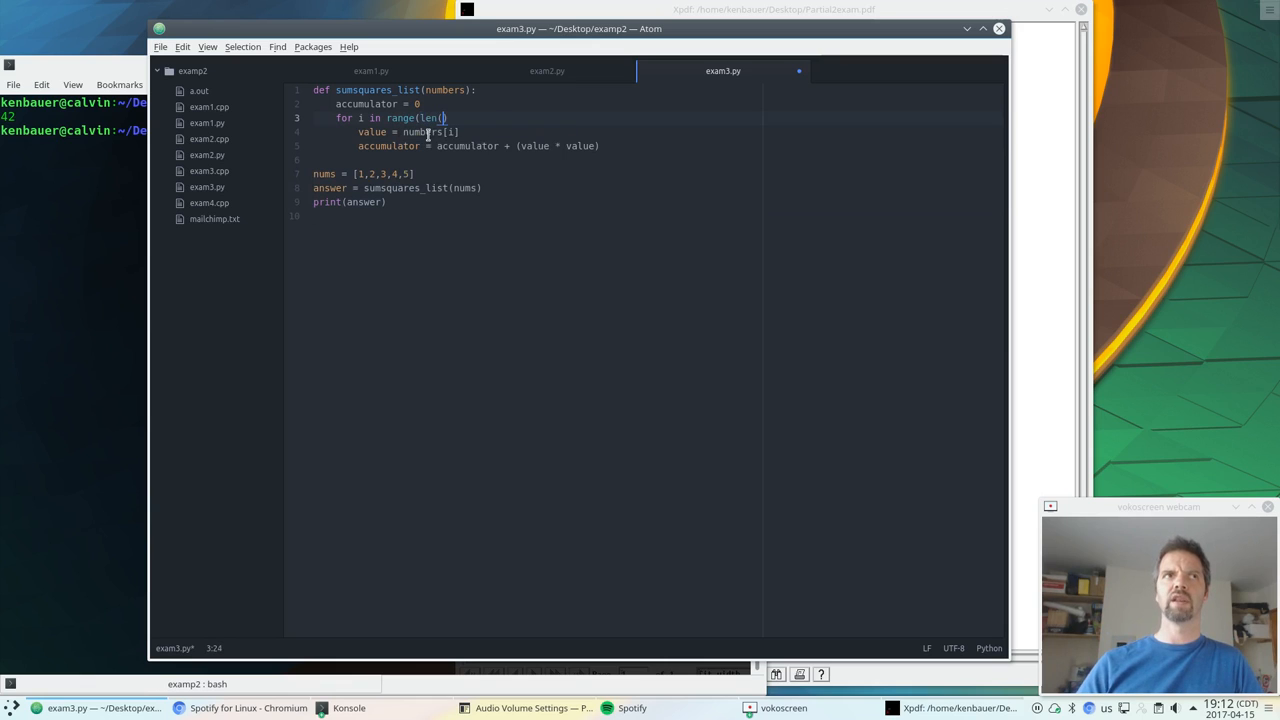
{"action": "type", "text": "numbers"}
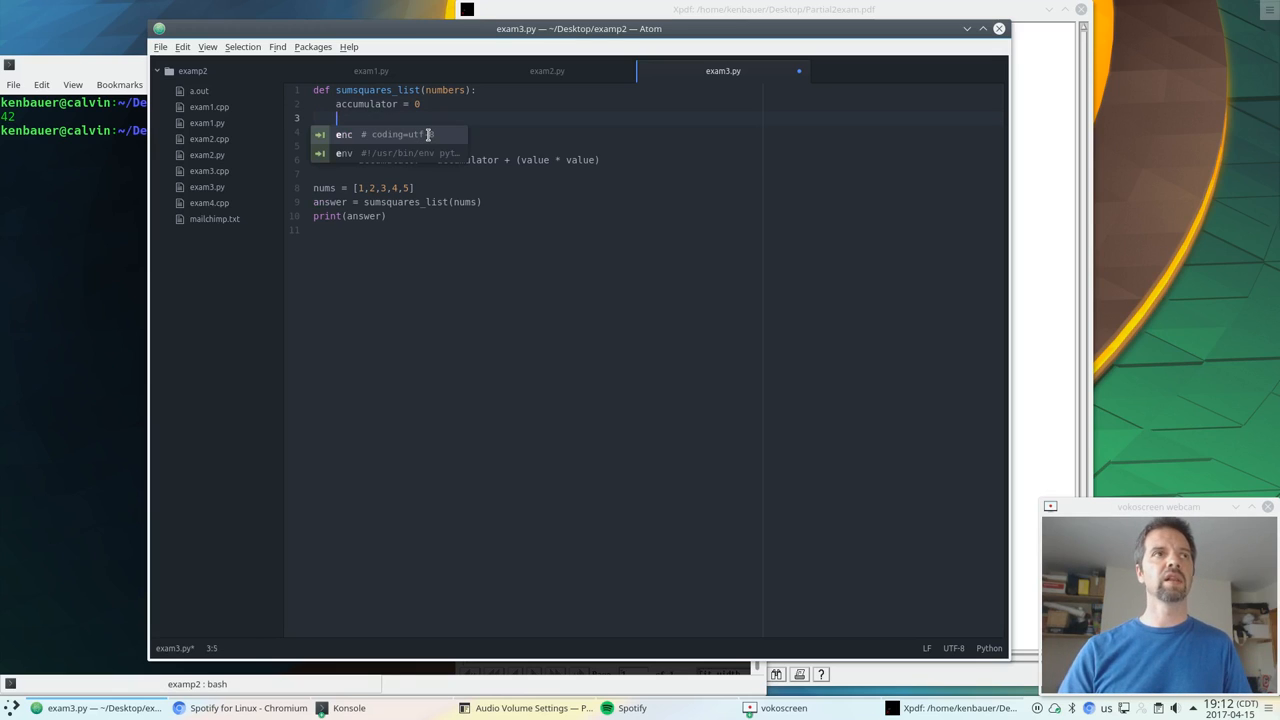
Add length = len(numbers) and loop for i in range(length): with a # [0,length) comment
{"action": "type", "text": "length = len(numbers)"}
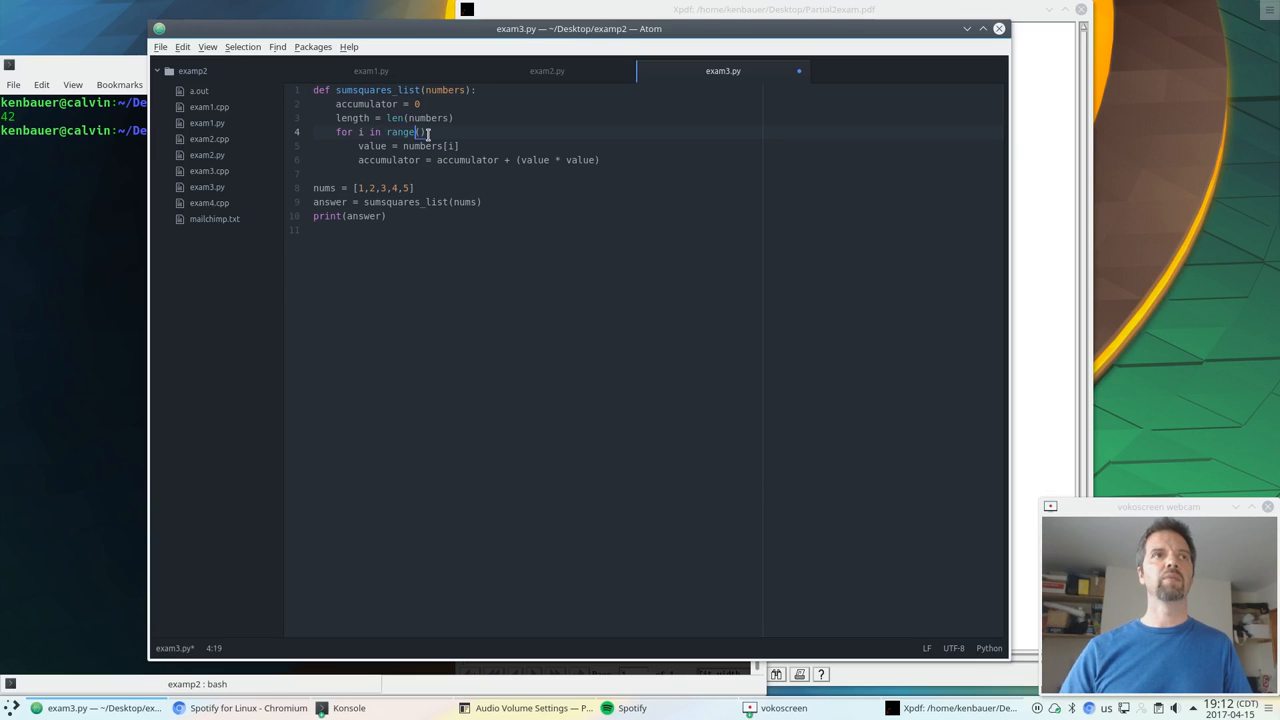
{"action": "type", "text": "0"}
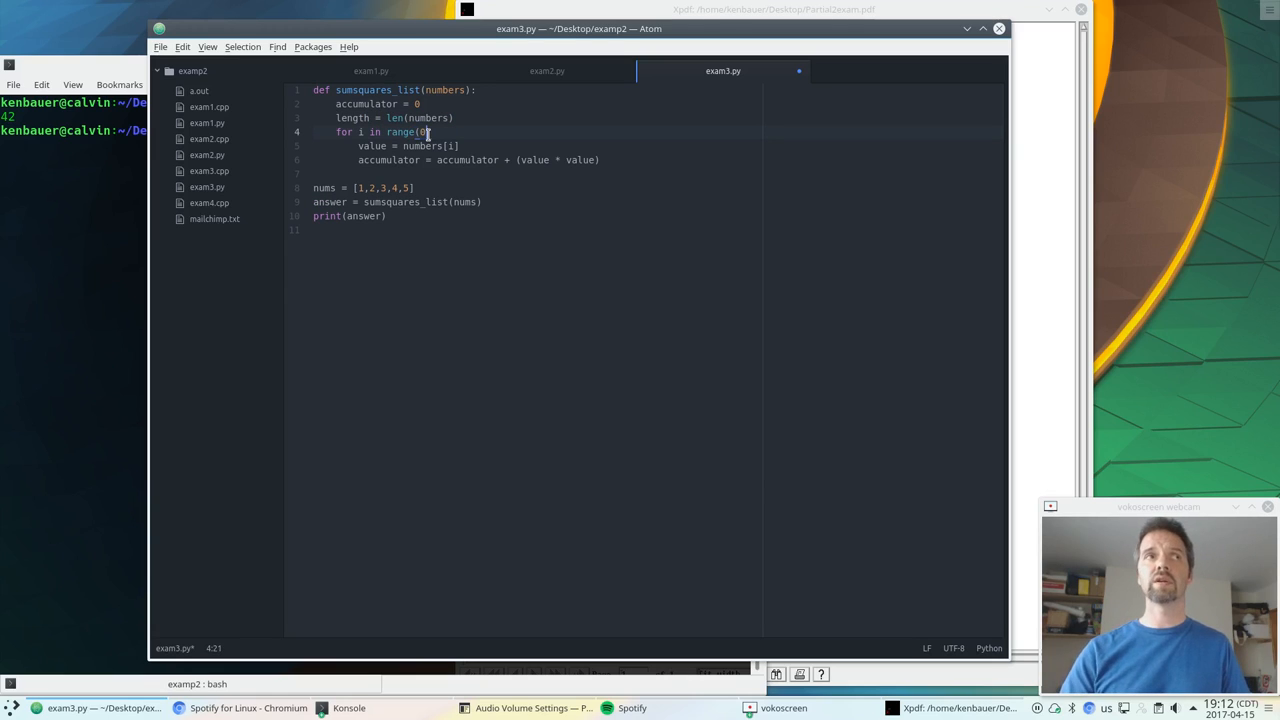
{"action": "type", "text": "length"}
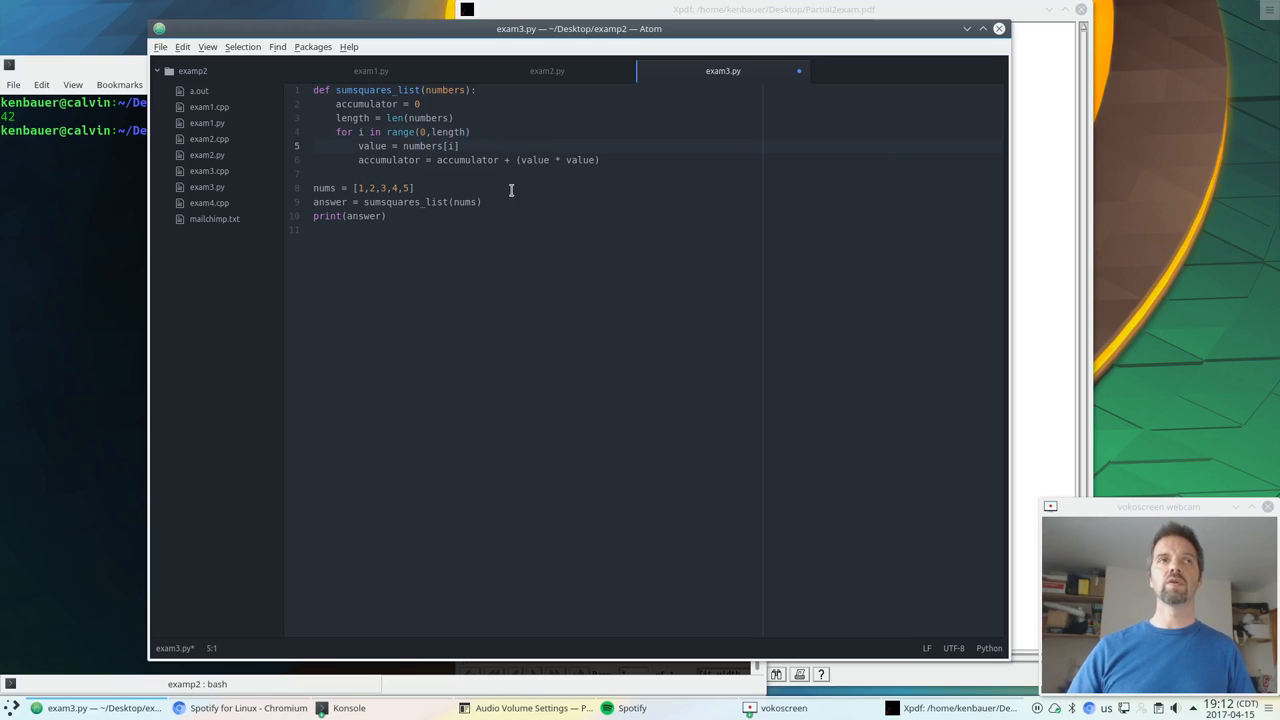
{"action": "left_click", "coordinate": [470, 132]}
{"action": "type", "text": " # [0,lengt"}
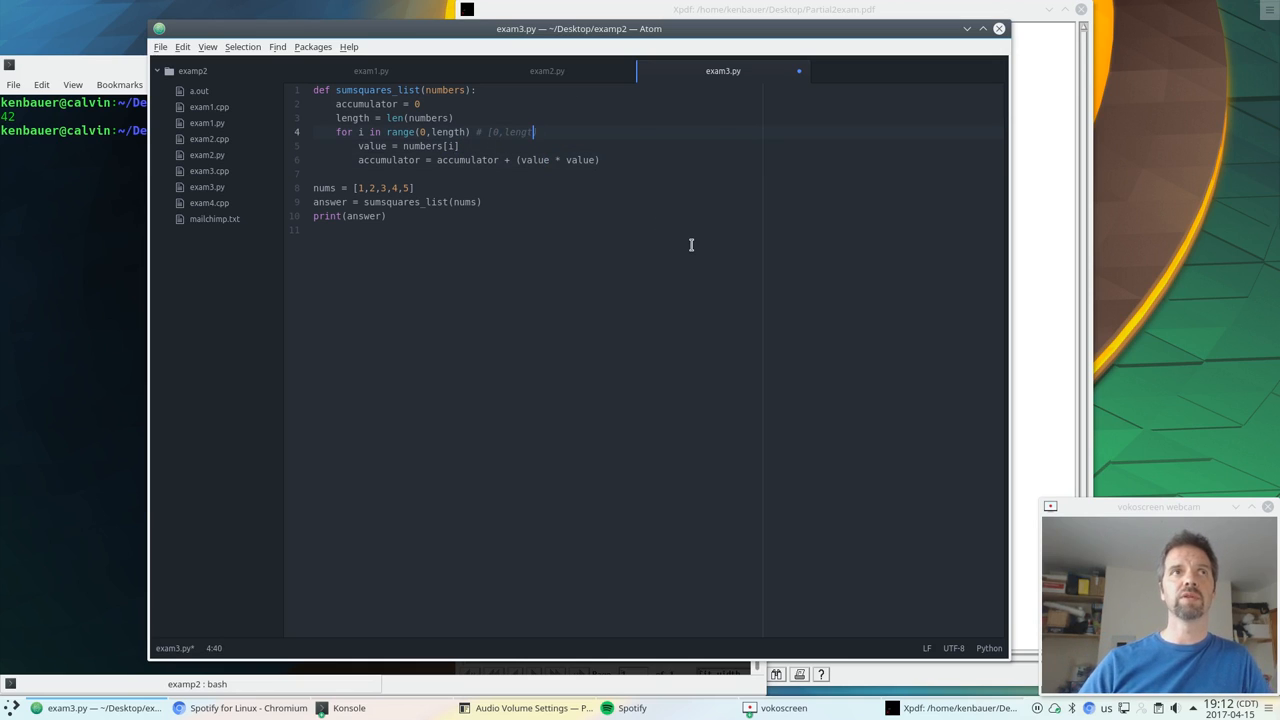
{"action": "type", "text": "h)"}
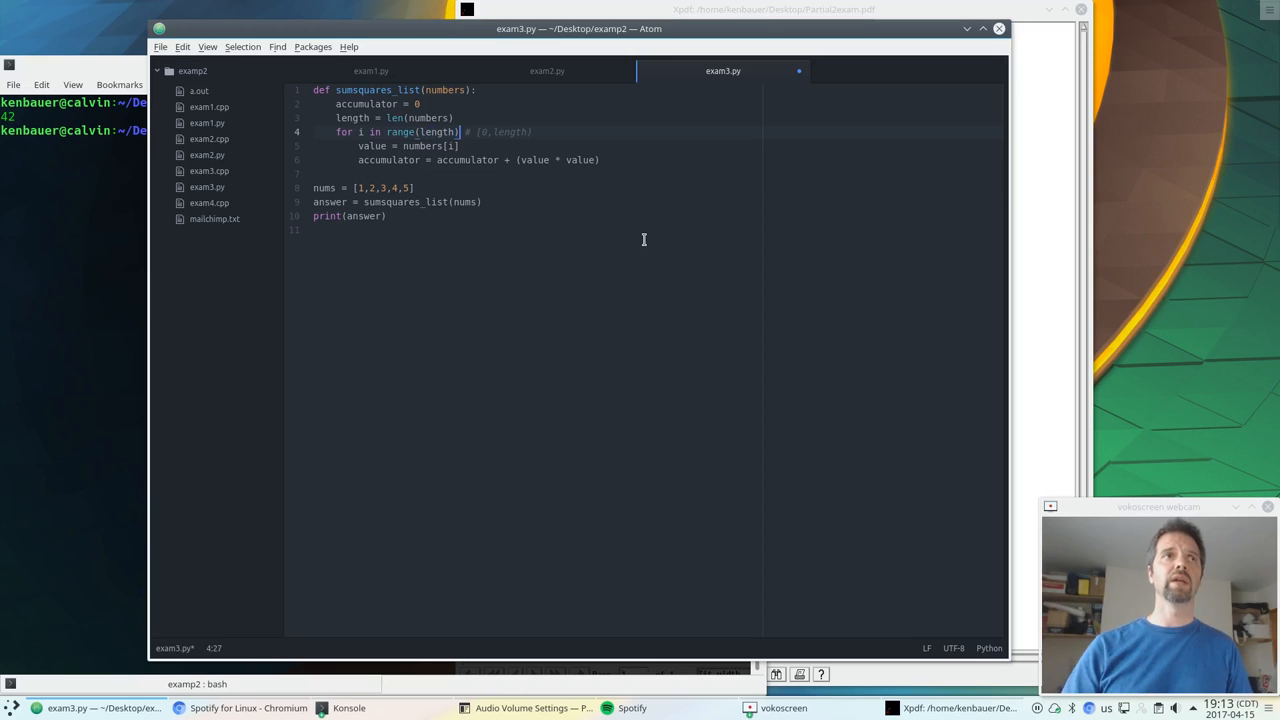
{"action": "type", "text": ":"}
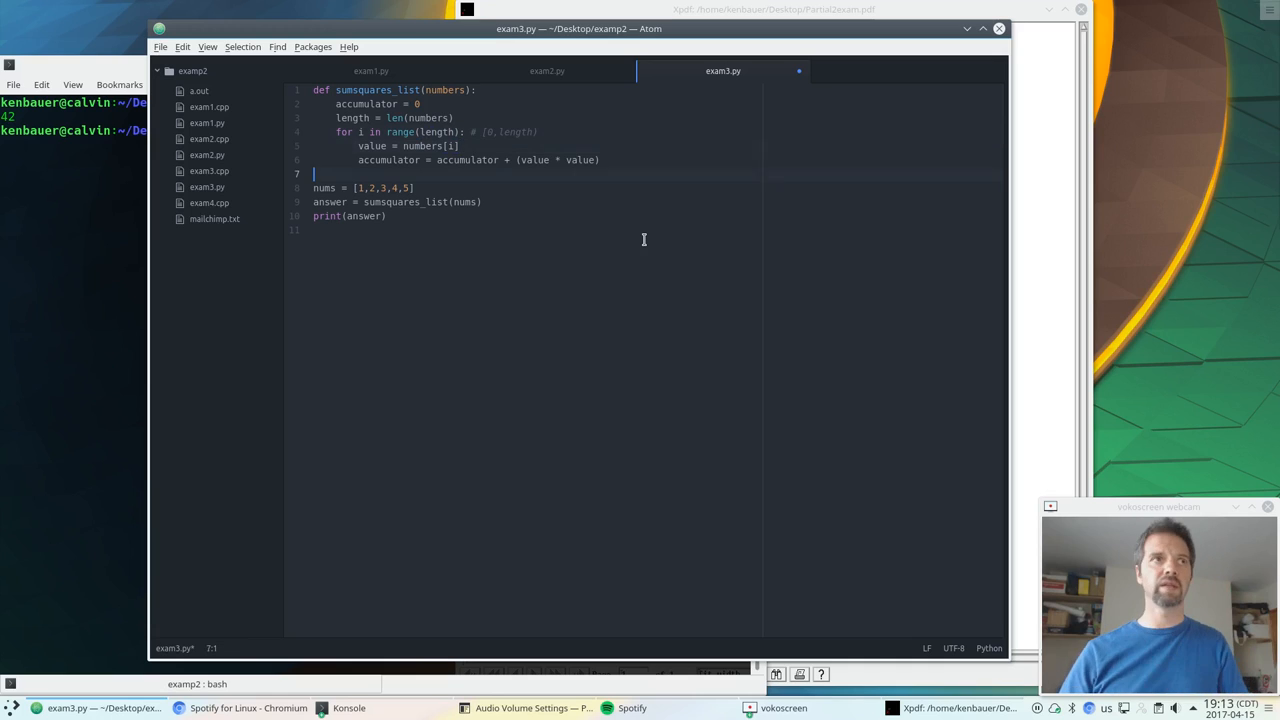
End the function with return accumulator after the loop
{"action": "key", "text": "Return"}
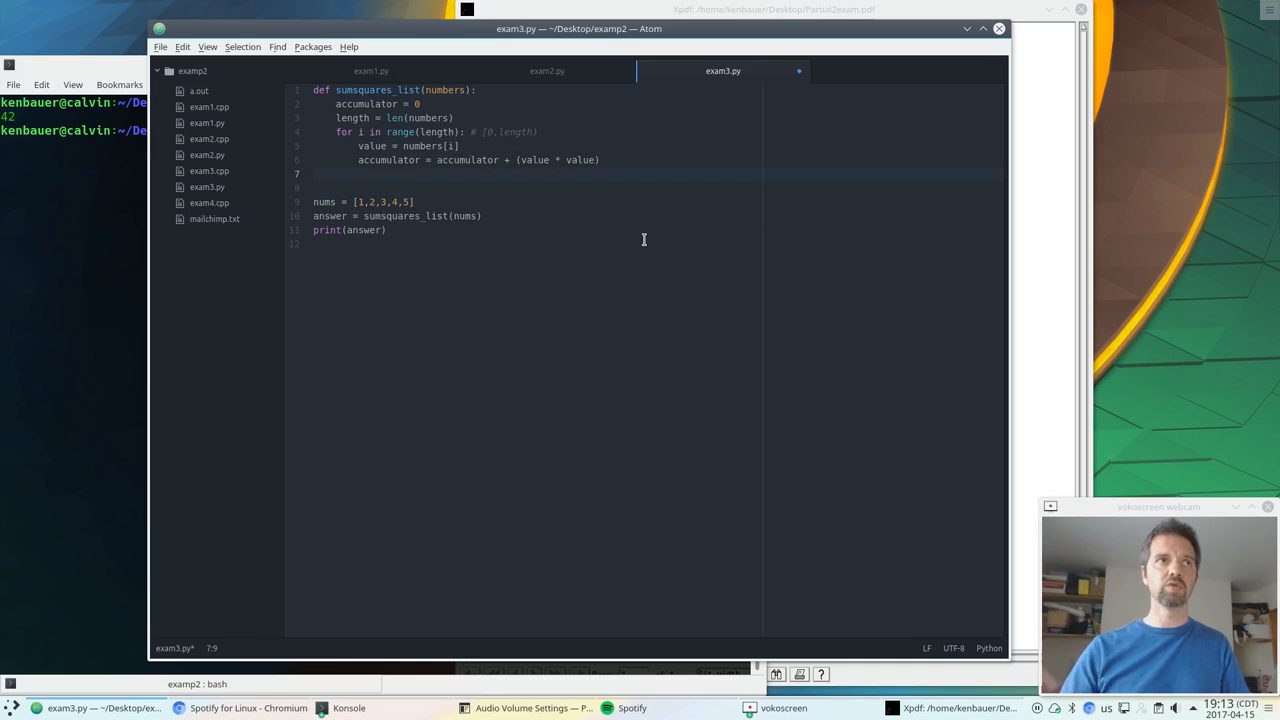
{"action": "type", "text": "return accumulator"}
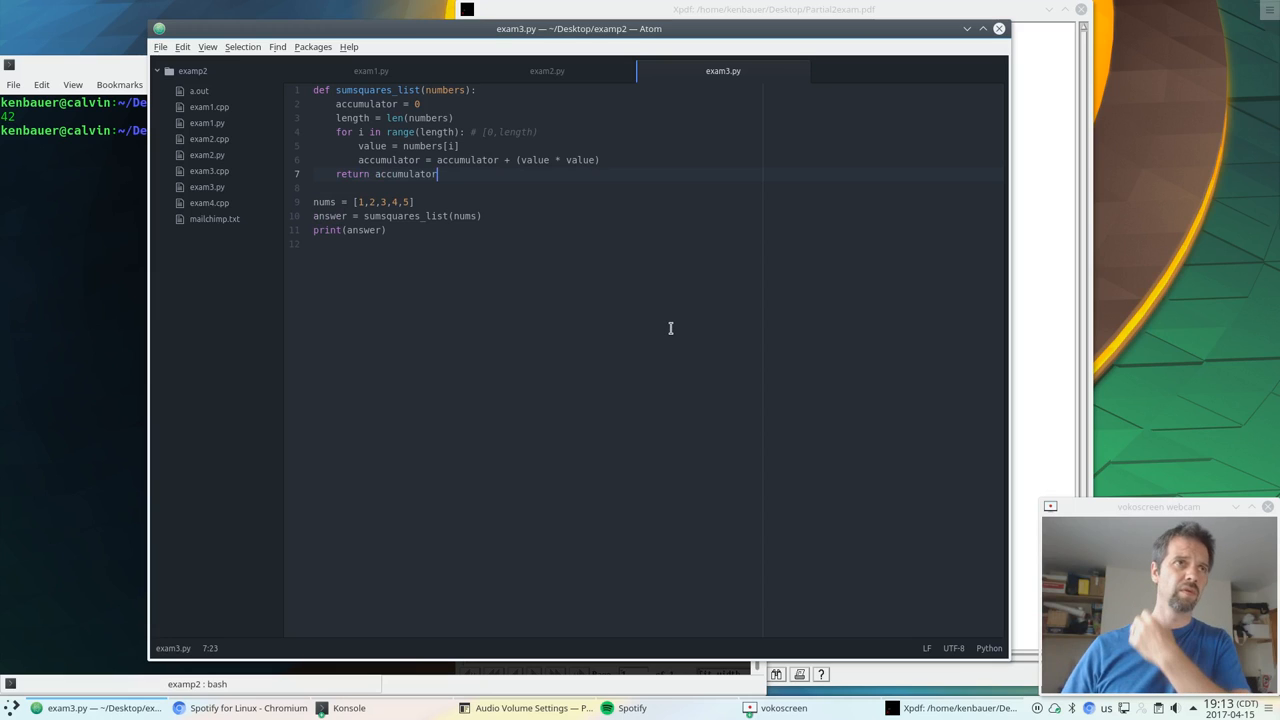
{"action": "mouse_move", "coordinate": [634, 336]}
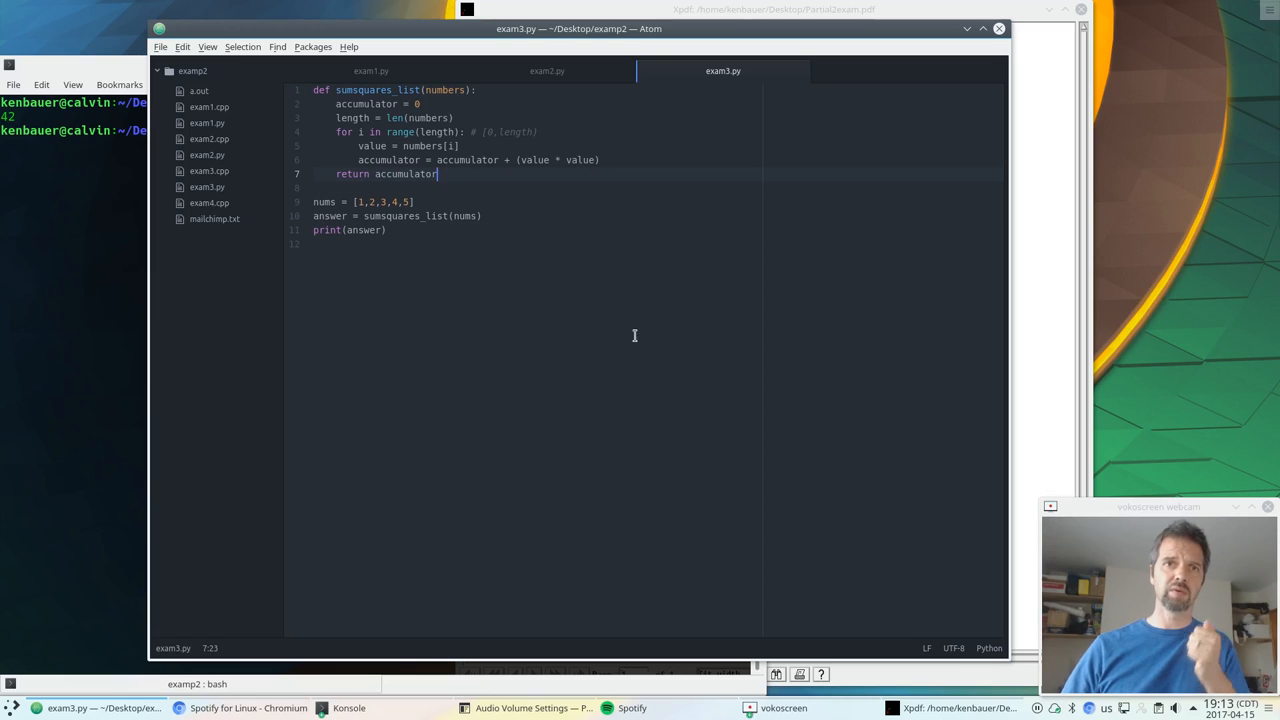